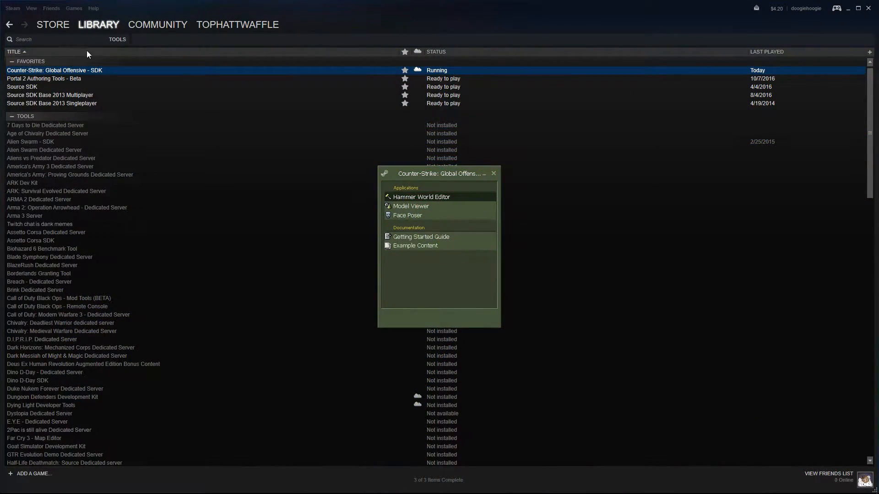
{"action": "mouse_move", "coordinate": [126, 46]}
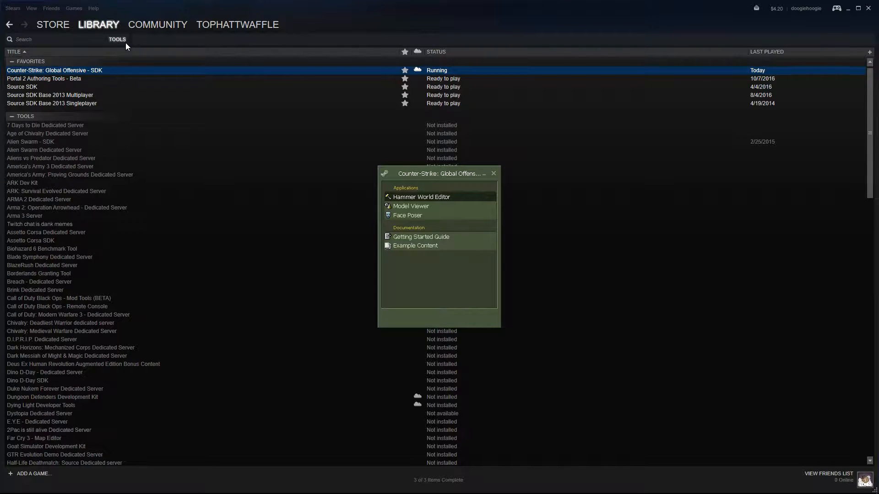
{"action": "mouse_move", "coordinate": [457, 205]}
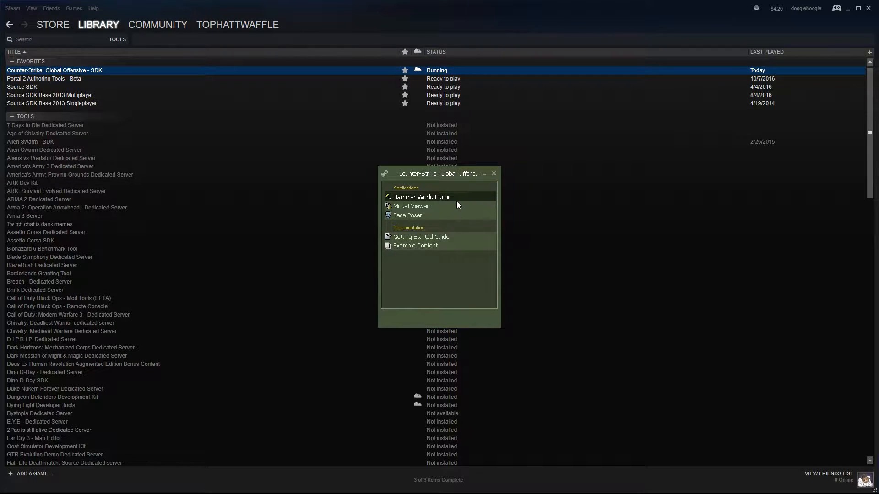
- Launch Hammer World Editor from the CS:GO SDK's Applications list
{"action": "left_click", "coordinate": [420, 197]}
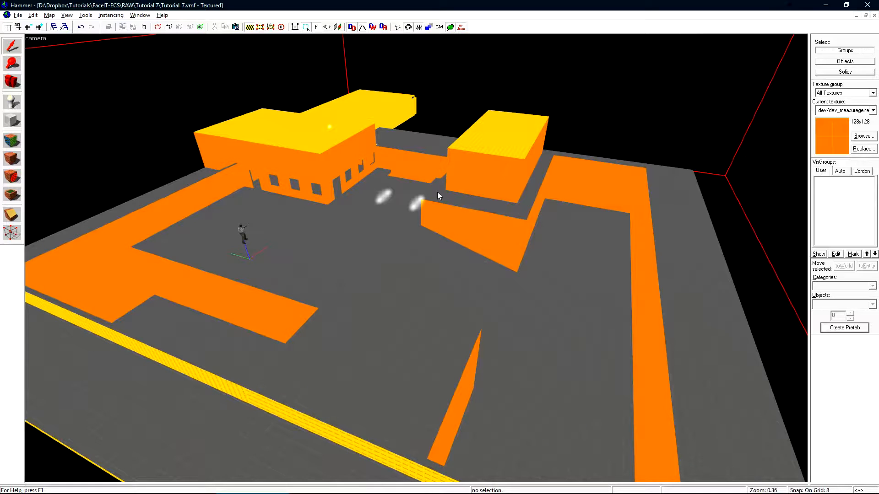
{"action": "mouse_move", "coordinate": [400, 177]}
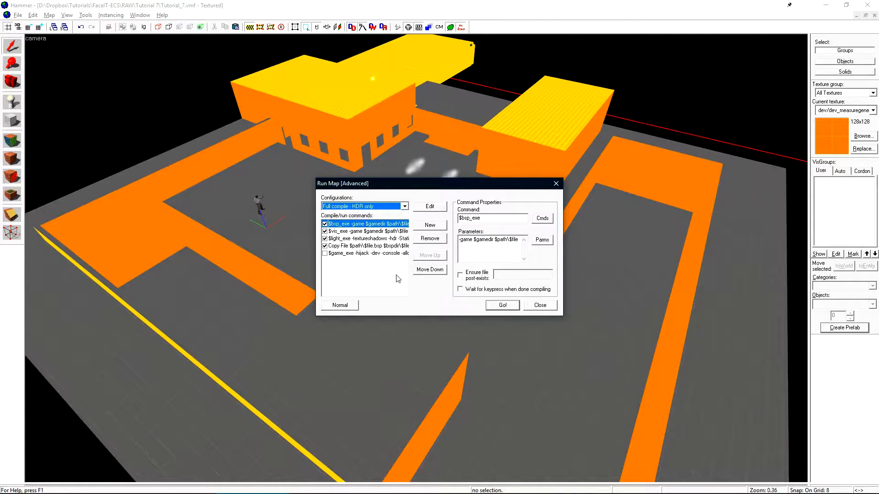
{"action": "mouse_move", "coordinate": [401, 319]}
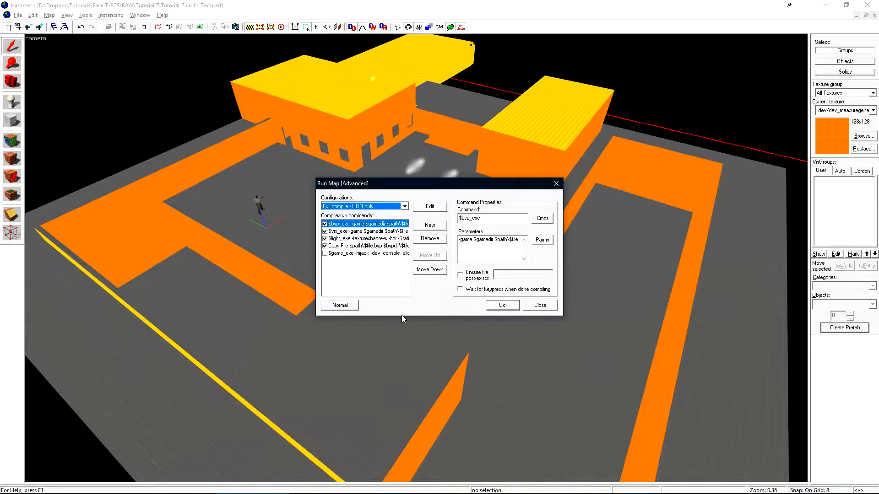
- Start the 'Full compile - HDR only' build and run the map in-game
{"action": "left_click", "coordinate": [502, 305]}
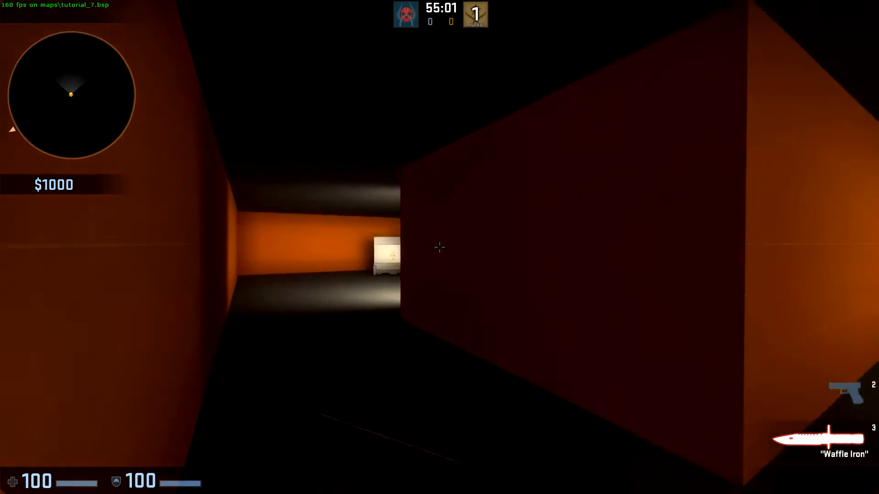
{"action": "mouse_move", "coordinate": [439, 247]}
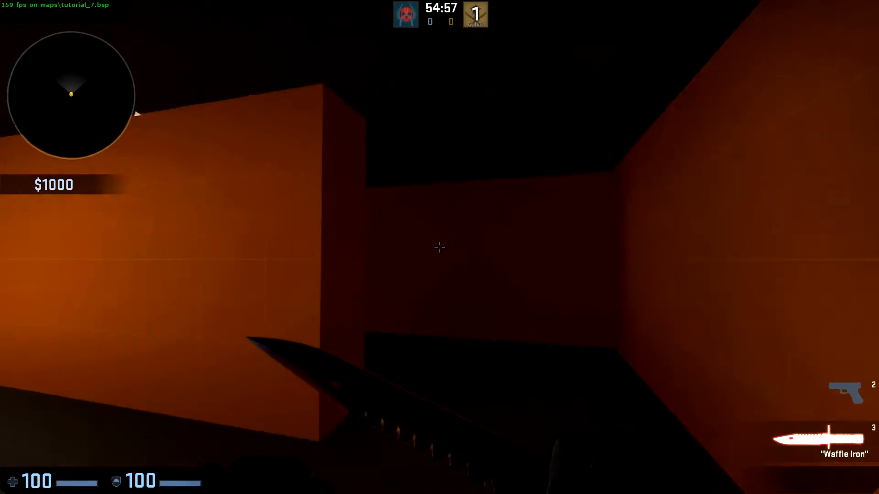
{"action": "mouse_move", "coordinate": [439, 247]}
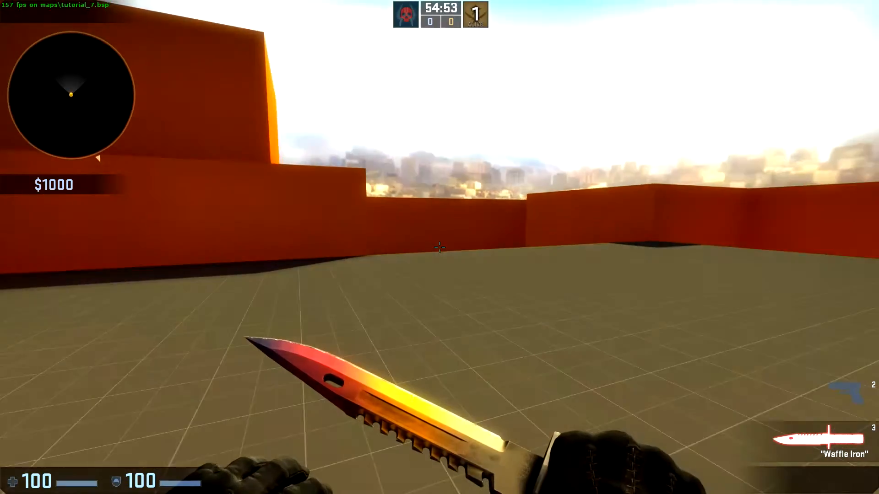
{"action": "mouse_move", "coordinate": [440, 248]}
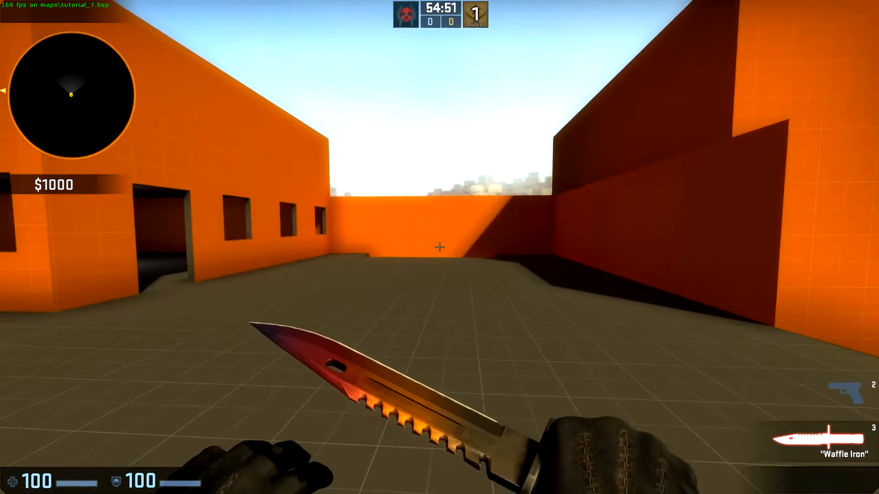
- Enter mat_wireframe 1 in the developer console to render the map as outlines
{"action": "key", "text": "`"}
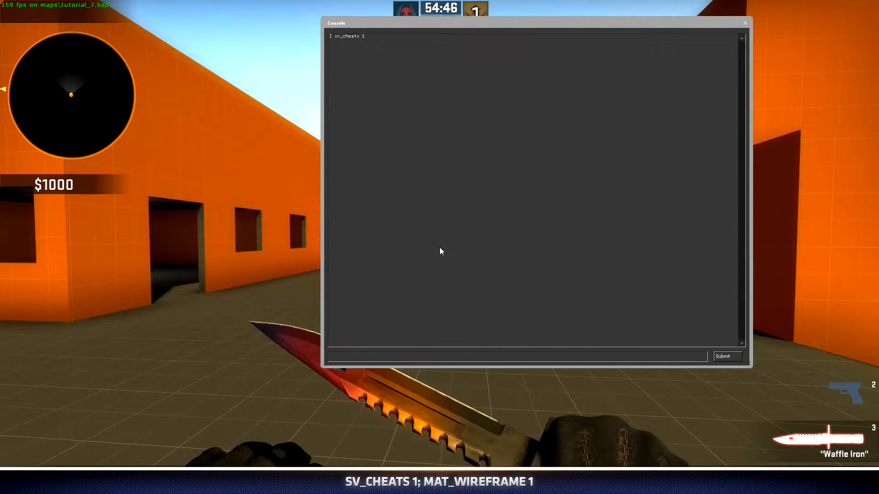
{"action": "type", "text": "mat_wi"}
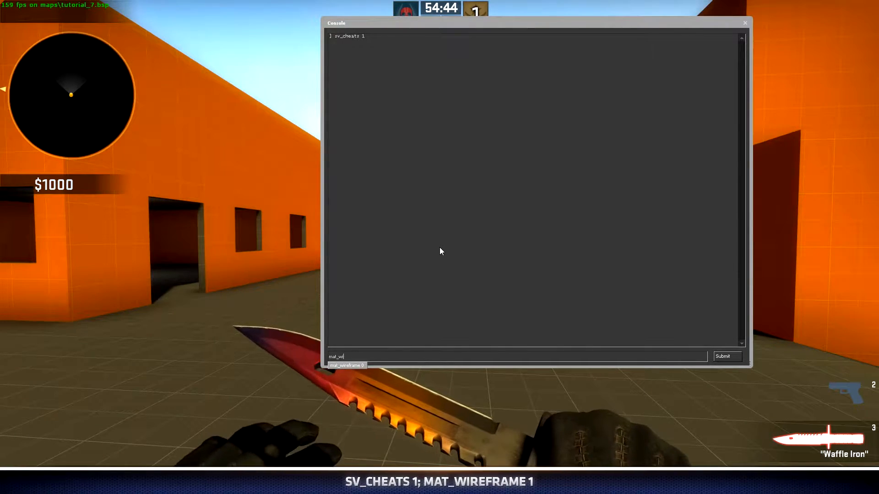
{"action": "left_click", "coordinate": [727, 356]}
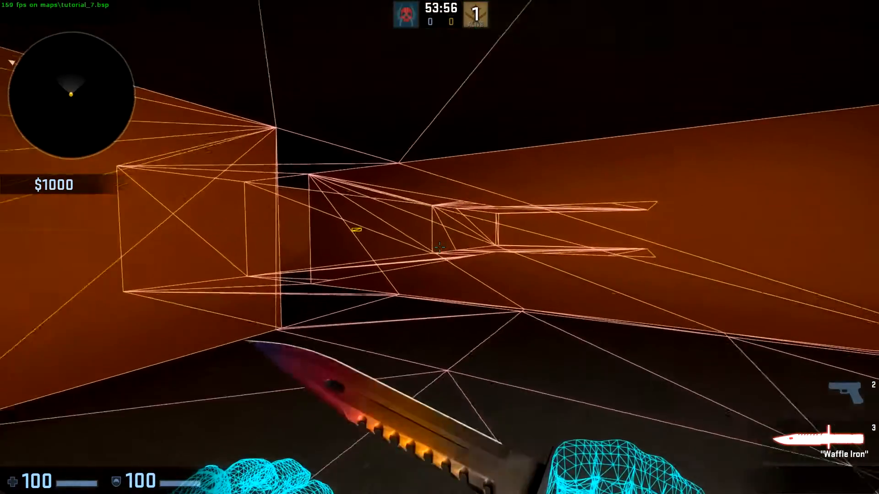
{"action": "mouse_move", "coordinate": [439, 249]}
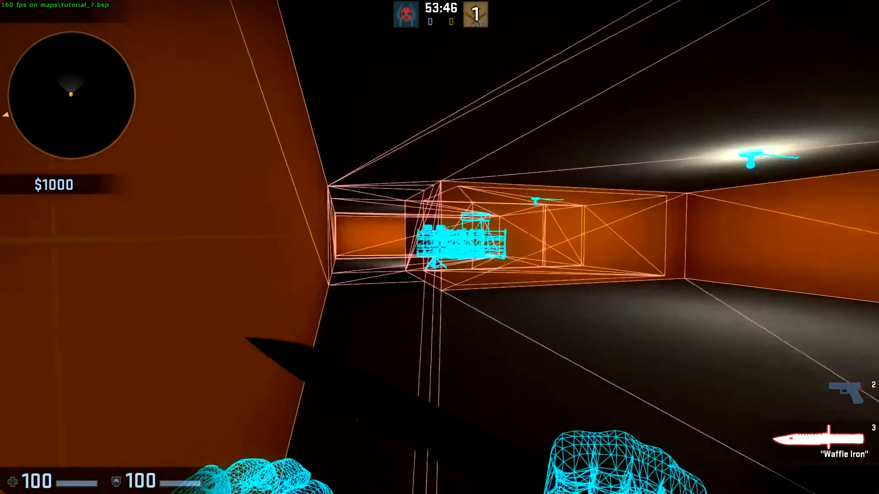
{"action": "mouse_move", "coordinate": [439, 249]}
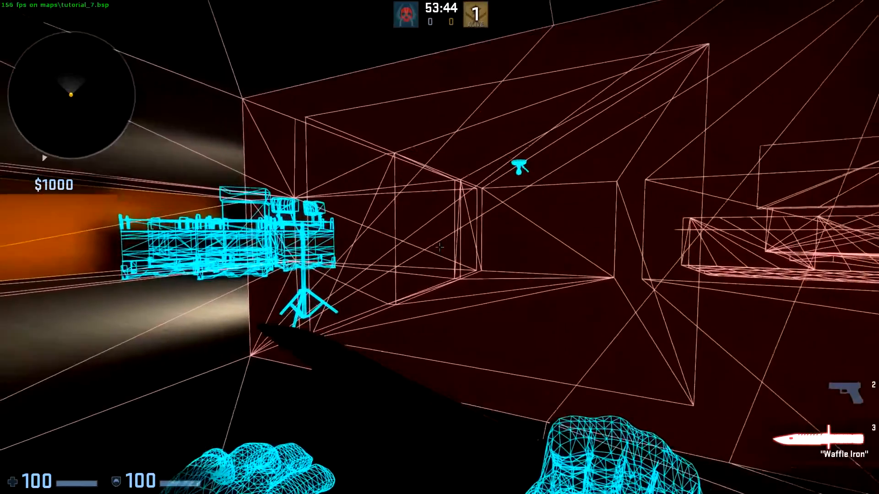
{"action": "mouse_move", "coordinate": [439, 247]}
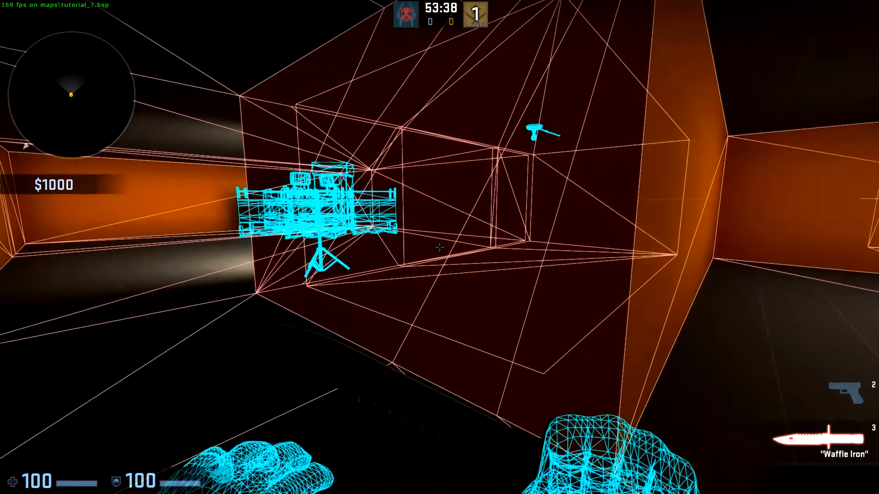
{"action": "mouse_move", "coordinate": [440, 247]}
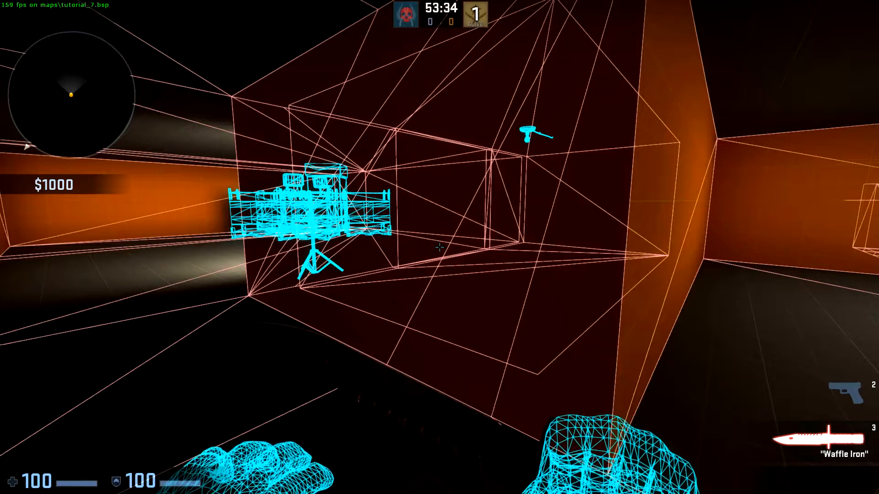
{"action": "mouse_move", "coordinate": [440, 247]}
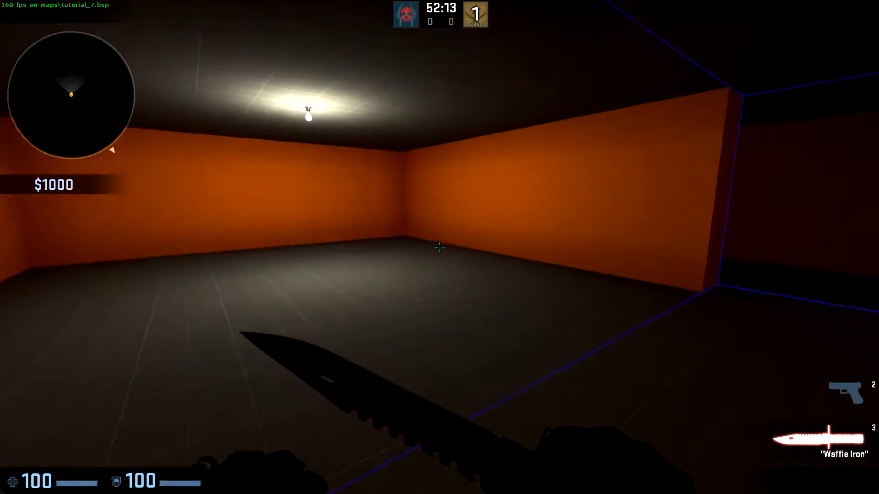
{"action": "mouse_move", "coordinate": [439, 248]}
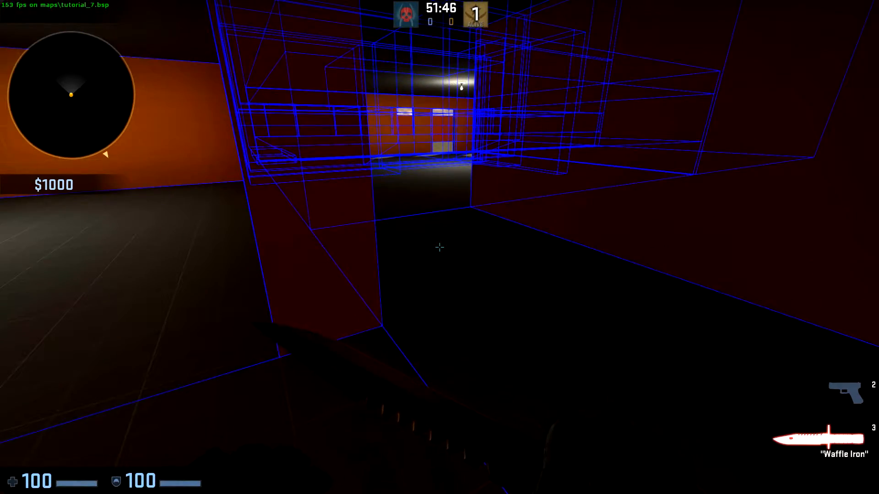
{"action": "mouse_move", "coordinate": [439, 247]}
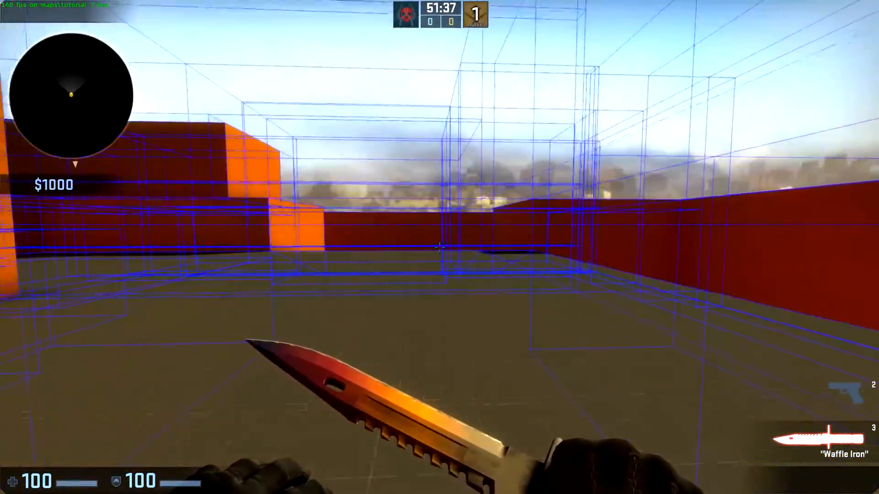
{"action": "mouse_move", "coordinate": [439, 247]}
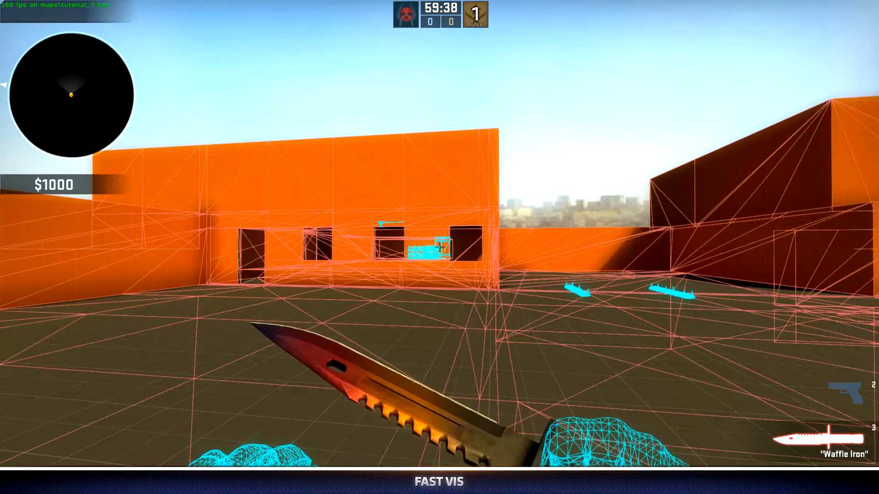
{"action": "mouse_move", "coordinate": [439, 247]}
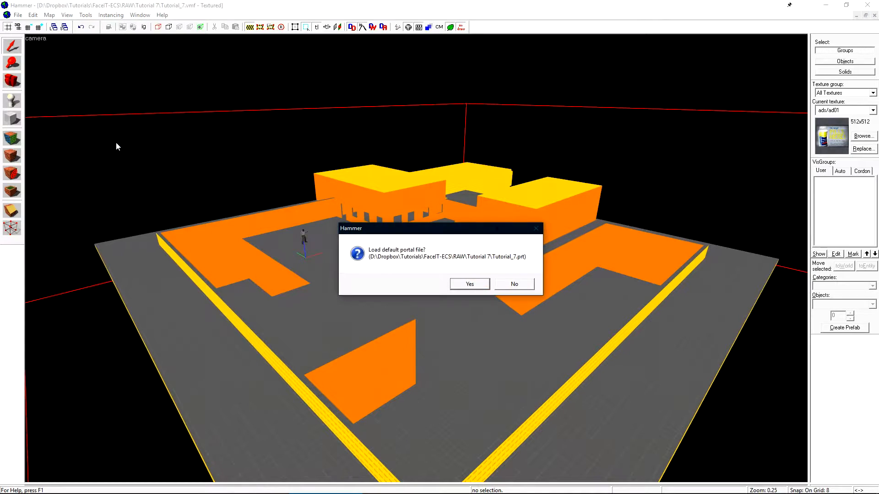
{"action": "mouse_move", "coordinate": [417, 255]}
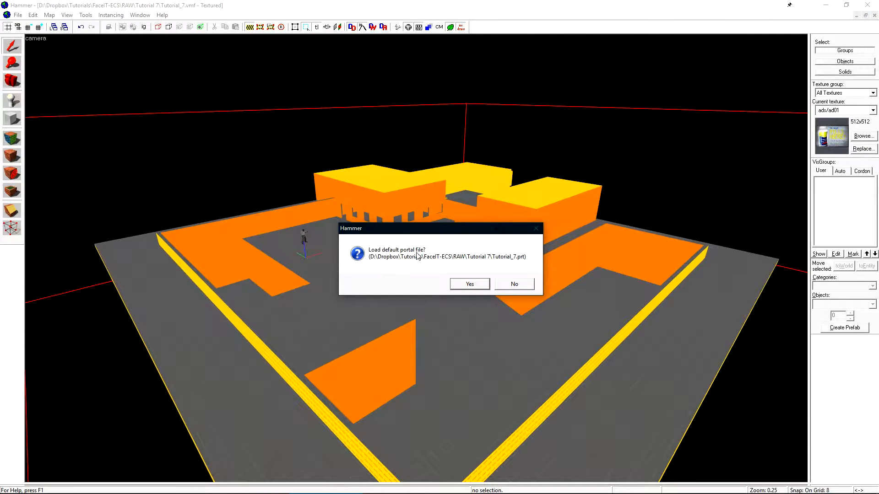
- Load the default .prt portal file and inspect the blue vis-leaf boundaries in the views
{"action": "left_click", "coordinate": [468, 283]}
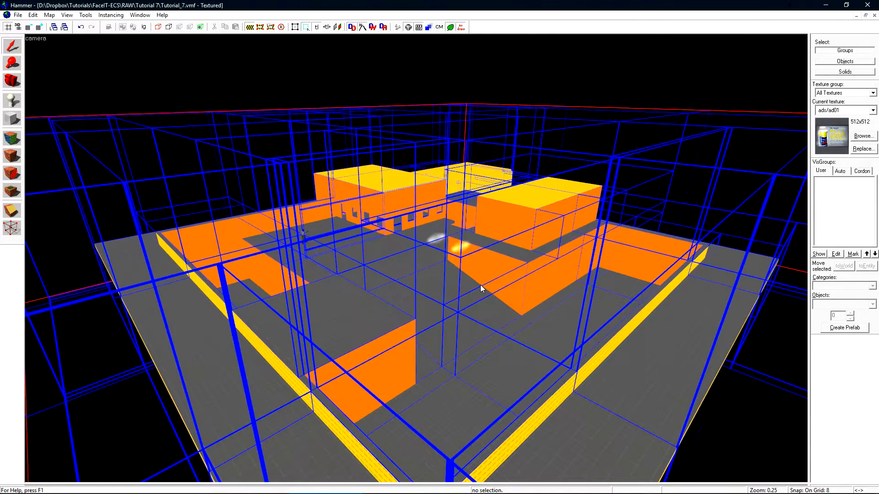
{"action": "left_click", "coordinate": [470, 300]}
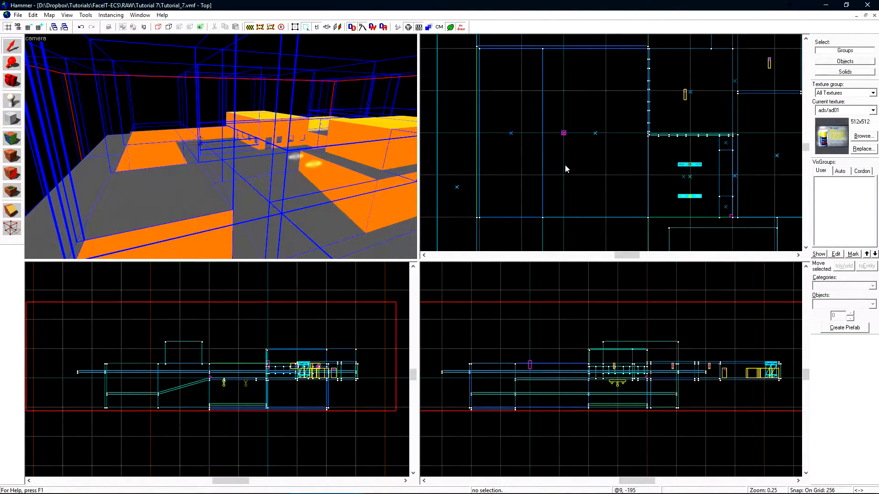
{"action": "scroll", "scroll_direction": "up", "scroll_amount": 3}
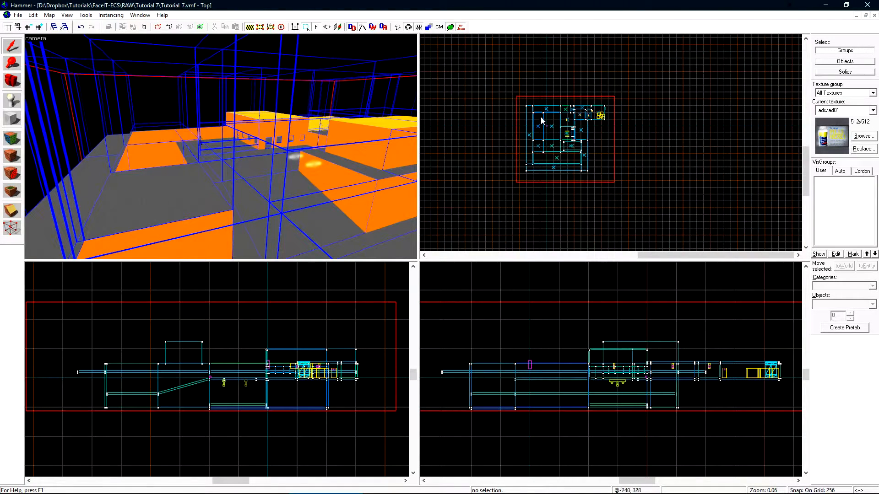
{"action": "scroll", "scroll_direction": "up", "scroll_amount": 3}
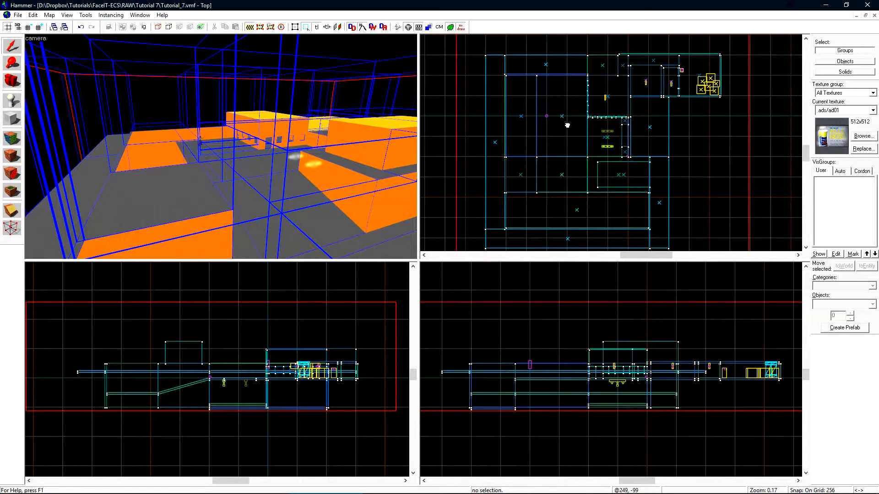
{"action": "scroll", "scroll_direction": "down", "scroll_amount": 3}
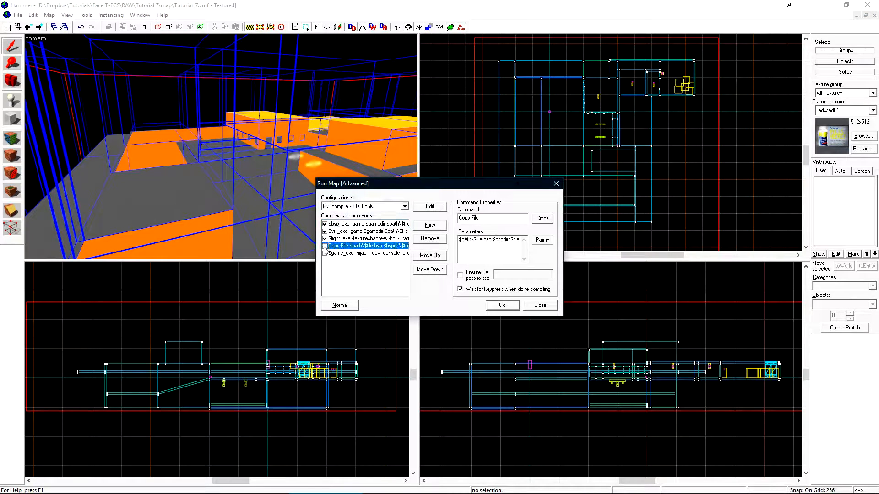
- Adjust the compile steps in Run Map (Advanced) and compile to report portal clusters
{"action": "left_click", "coordinate": [364, 238]}
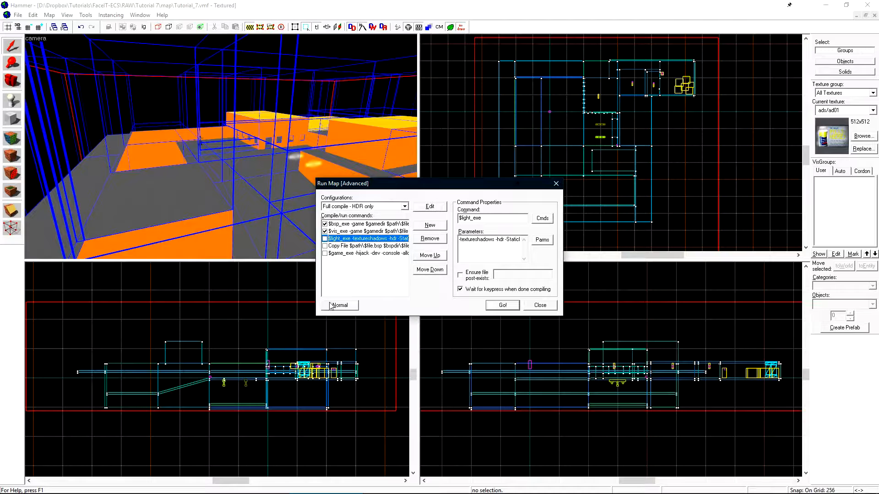
{"action": "left_click", "coordinate": [501, 306]}
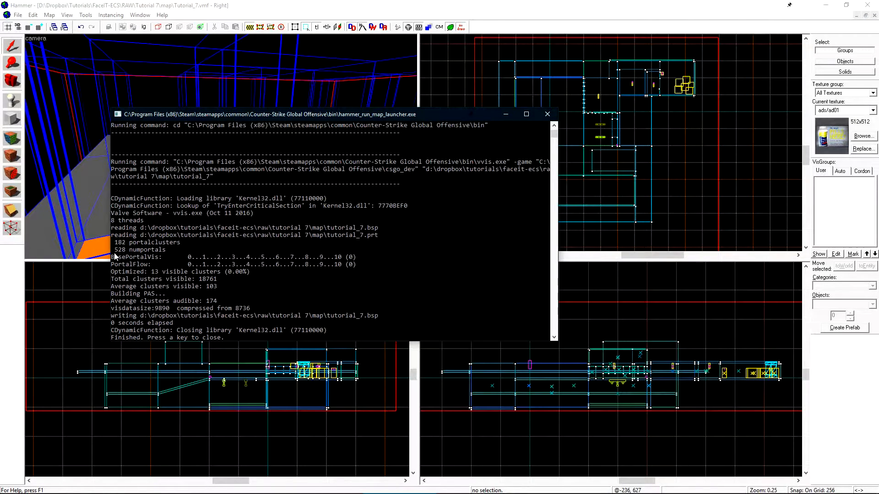
{"action": "mouse_move", "coordinate": [163, 255]}
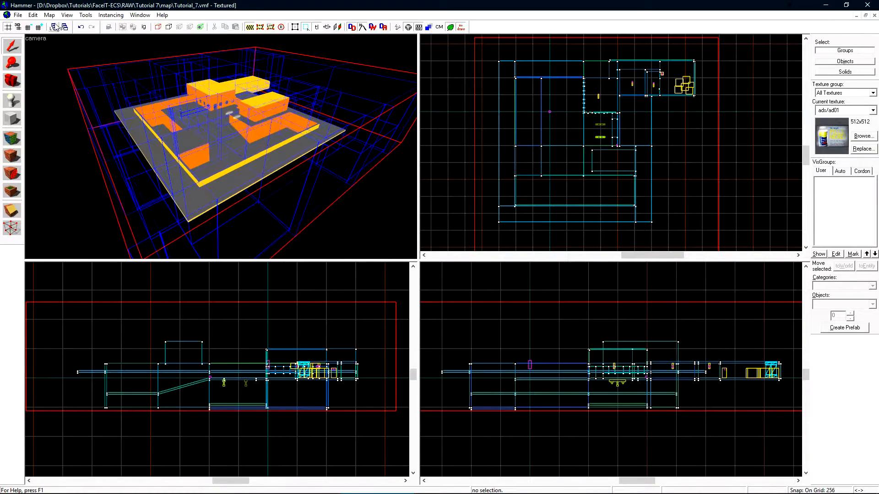
- Hide the portal lines and browse textures for tools/toolsskybox to build the sky shell
{"action": "left_click", "coordinate": [49, 14]}
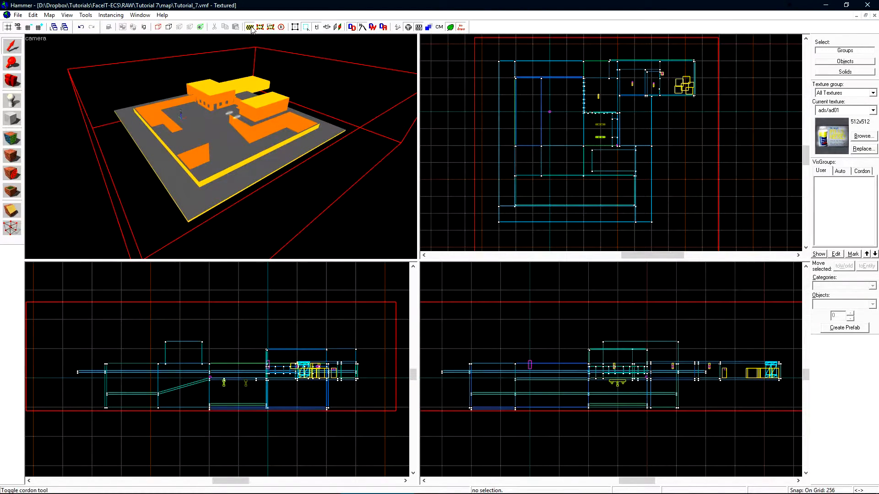
{"action": "left_click", "coordinate": [863, 136]}
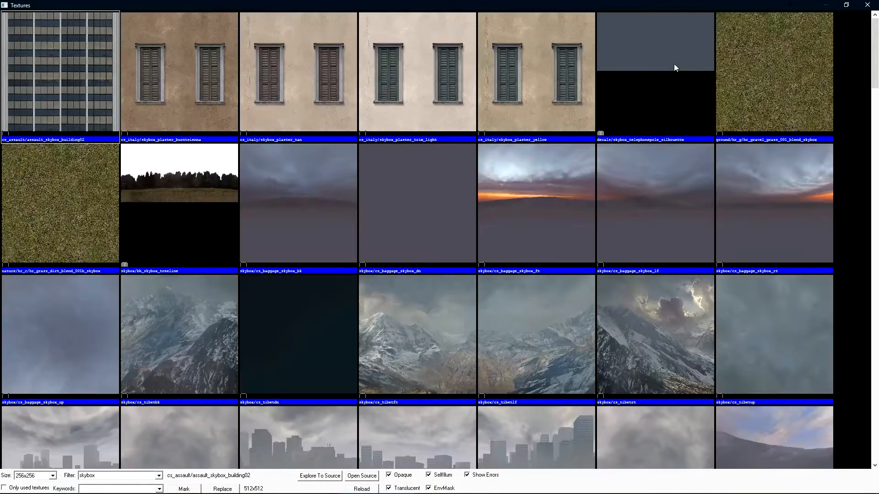
{"action": "scroll", "scroll_direction": "down", "scroll_amount": 3}
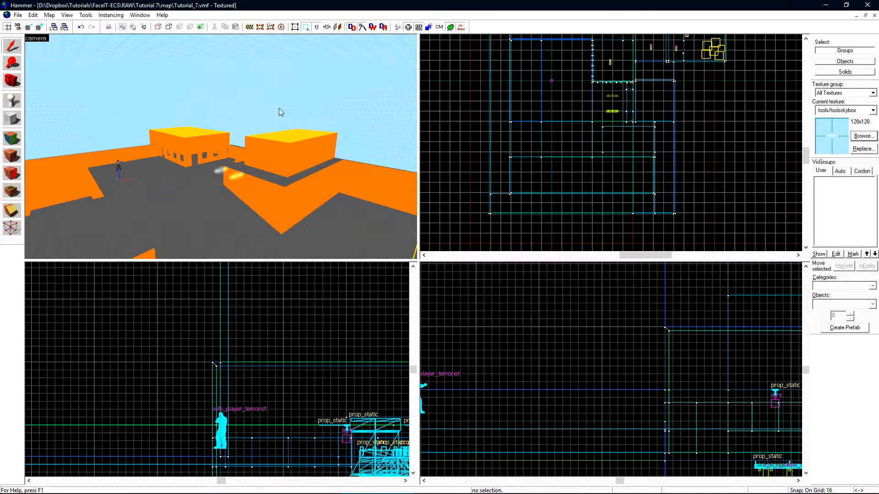
{"action": "mouse_move", "coordinate": [398, 26]}
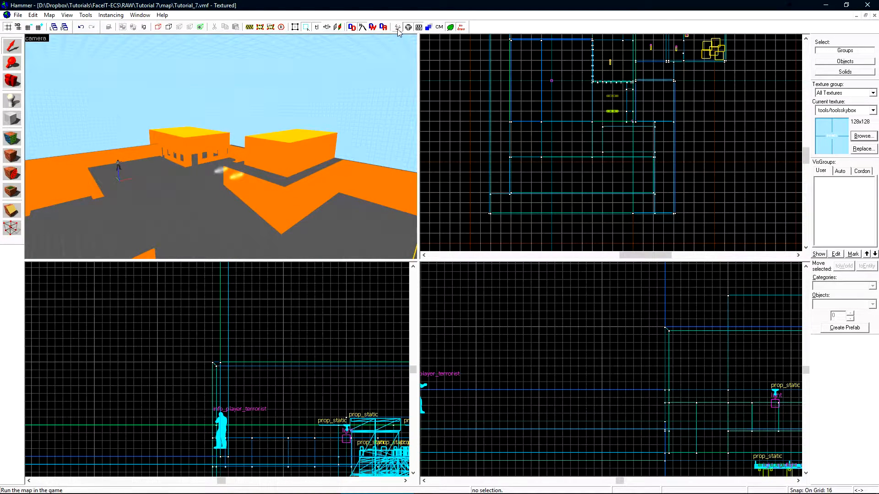
- Compile the map, dismiss the vvis crash notice about the leak and close the log
{"action": "left_click", "coordinate": [398, 27]}
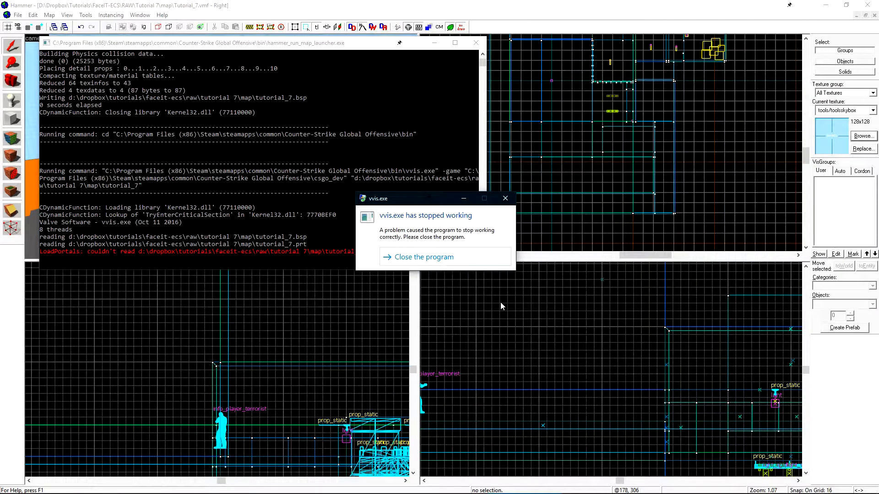
{"action": "mouse_move", "coordinate": [491, 311]}
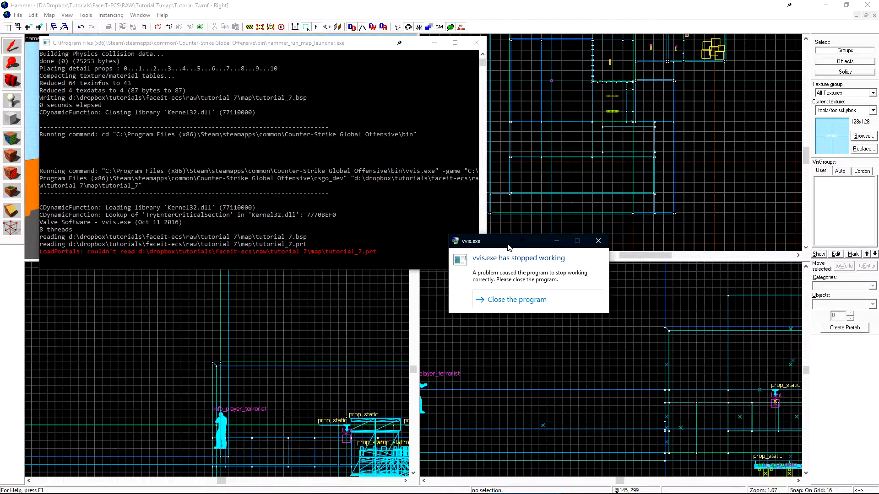
{"action": "left_click", "coordinate": [516, 299]}
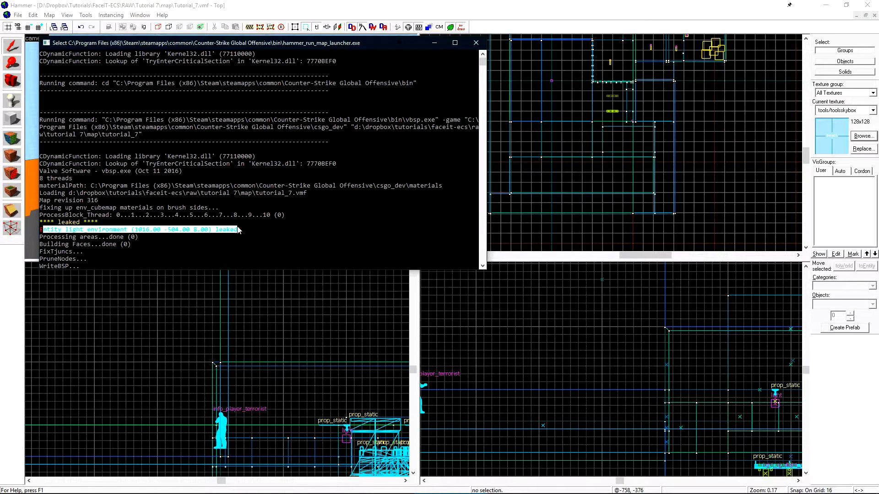
{"action": "mouse_move", "coordinate": [476, 43]}
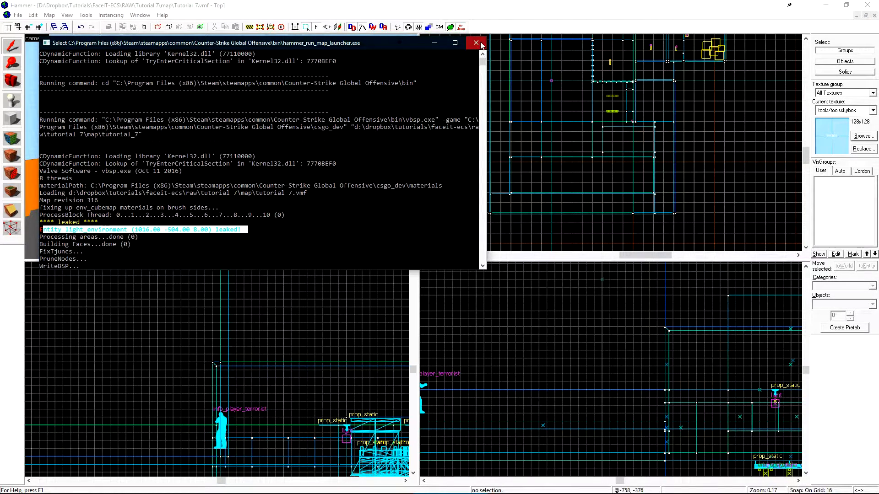
{"action": "left_click", "coordinate": [49, 14]}
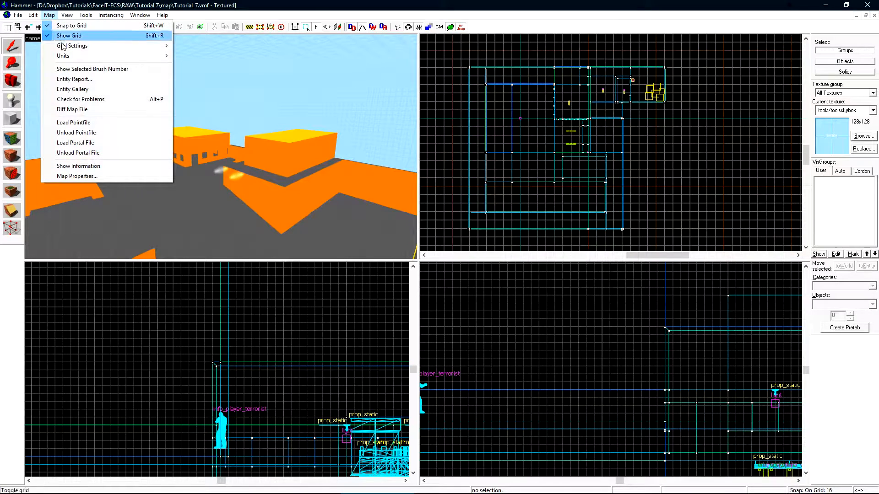
- Load the default leak pointfile to trace the hole in the map
{"action": "left_click", "coordinate": [73, 122]}
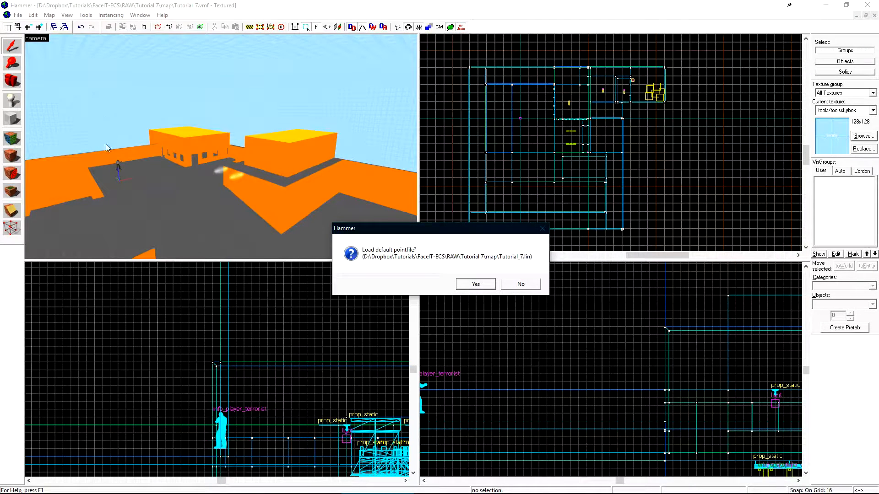
{"action": "mouse_move", "coordinate": [378, 266]}
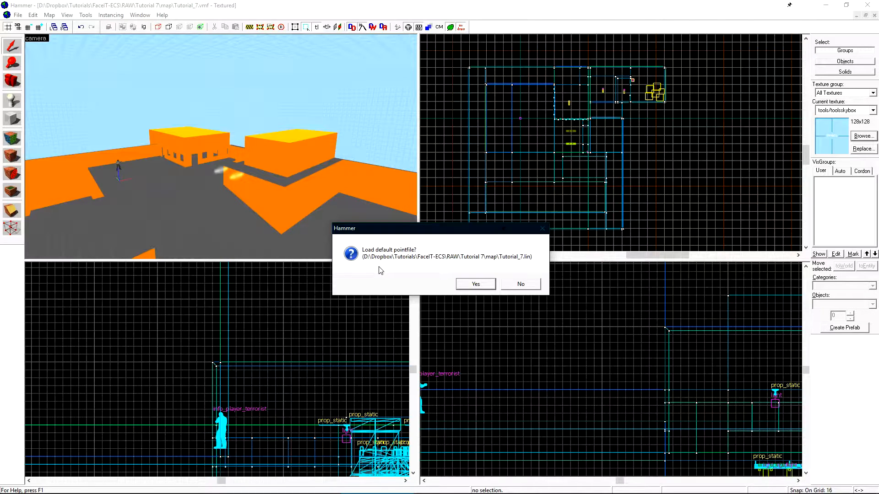
{"action": "left_click", "coordinate": [474, 284]}
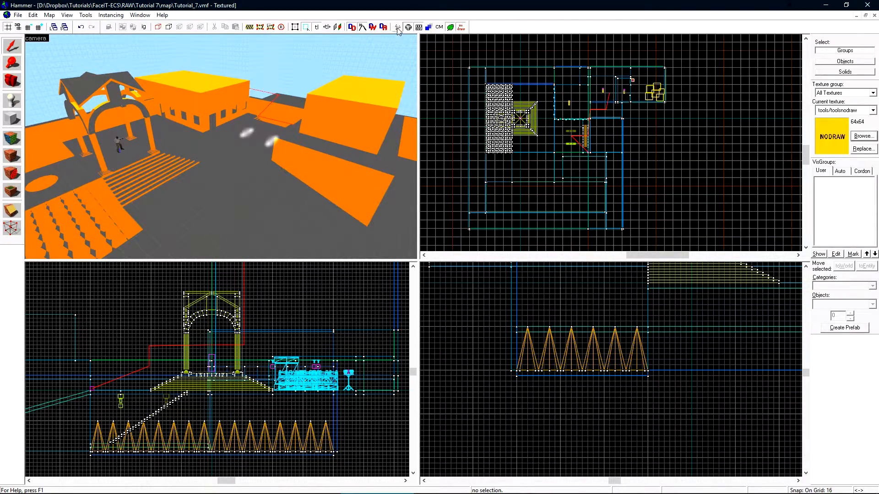
- Recompile the map and load the default portal file showing 5768 portals as blue lines
{"action": "left_click", "coordinate": [407, 27]}
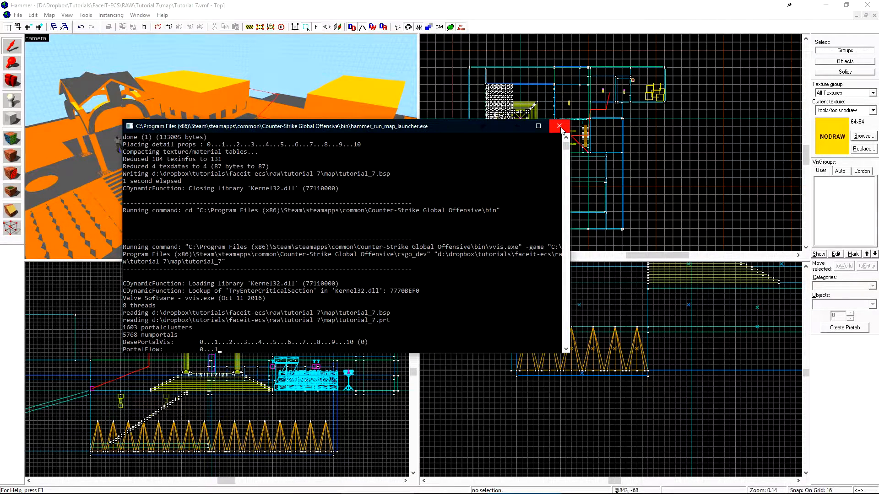
{"action": "left_click", "coordinate": [559, 126]}
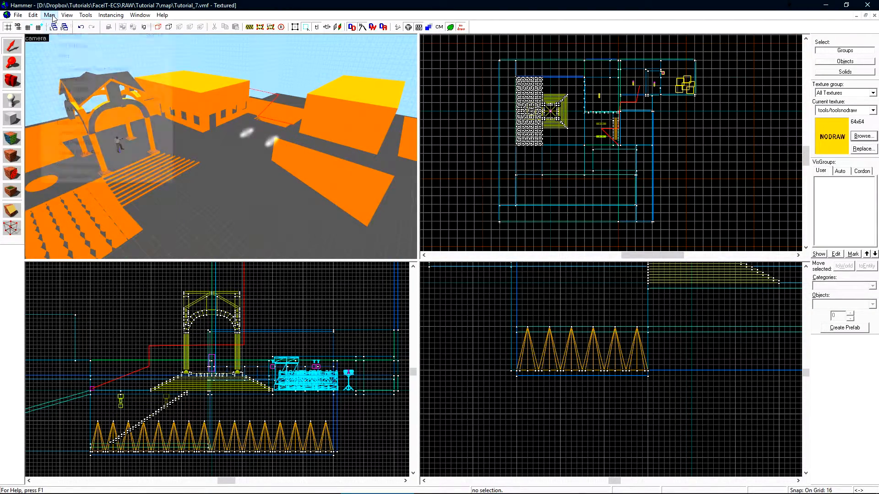
{"action": "left_click", "coordinate": [49, 14]}
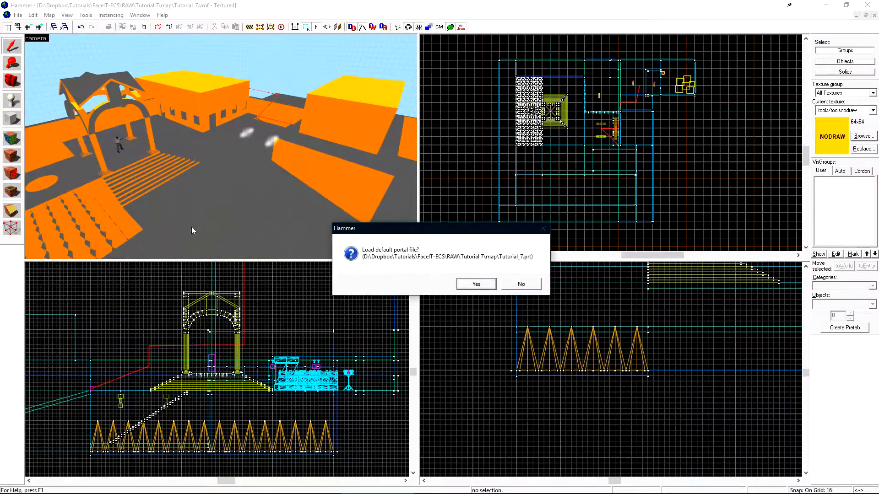
{"action": "left_click", "coordinate": [475, 283]}
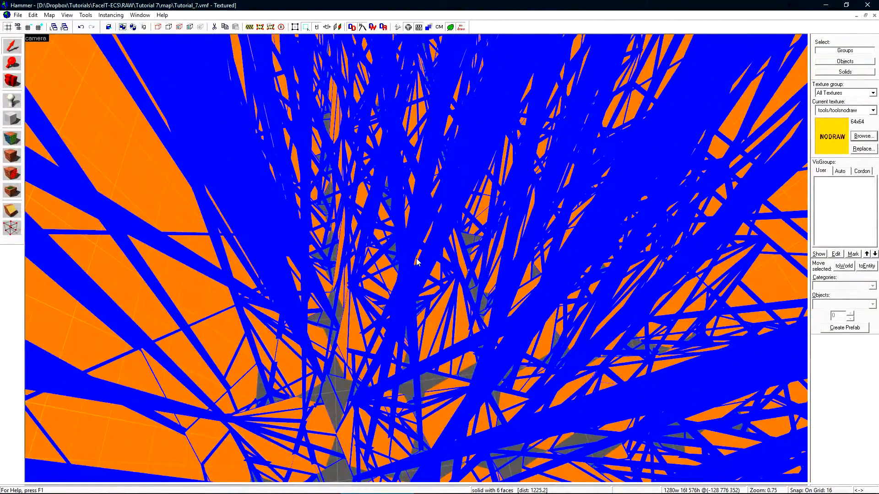
- Unload the portal lines, tie the stairs and spikes to func_detail and recompile to 1578 numportals
{"action": "left_click", "coordinate": [49, 15]}
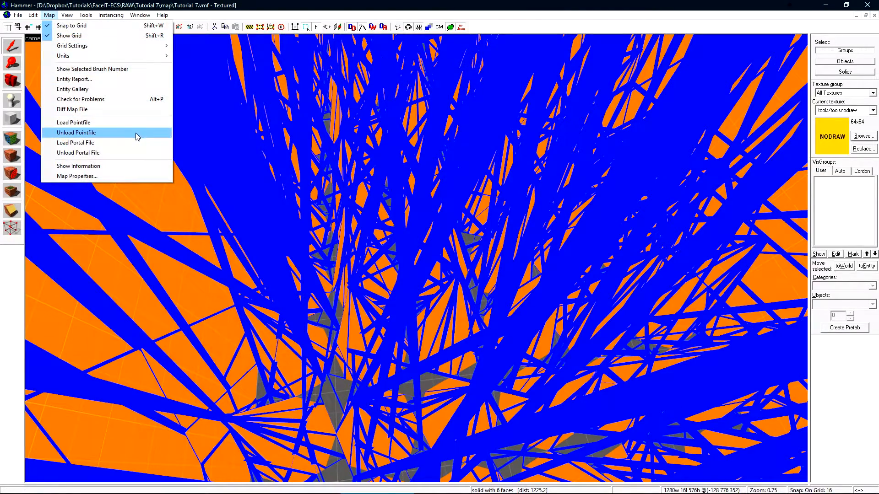
{"action": "left_click", "coordinate": [76, 132]}
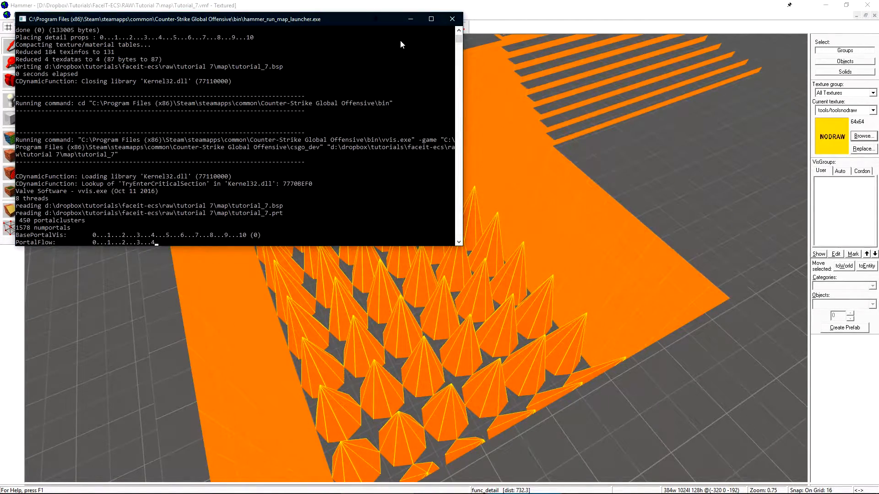
{"action": "left_click", "coordinate": [452, 18]}
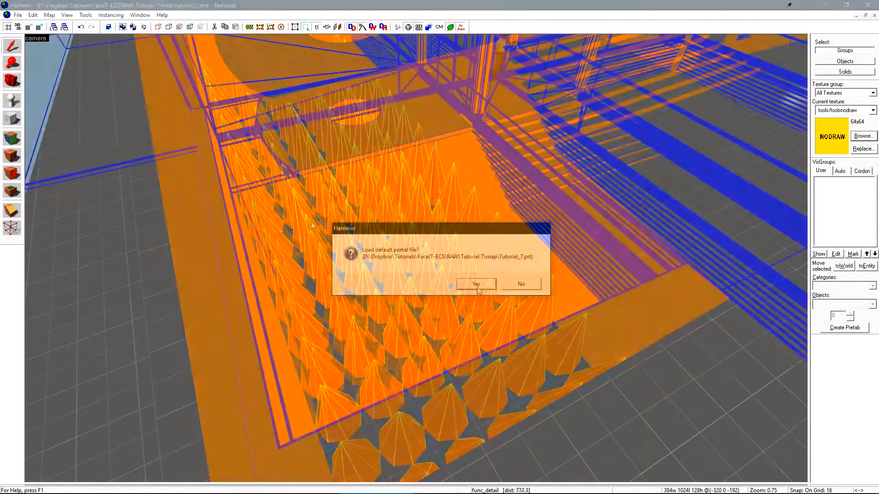
- Reload the new portal file and confirm the func_detail entity properties
{"action": "left_click", "coordinate": [475, 284]}
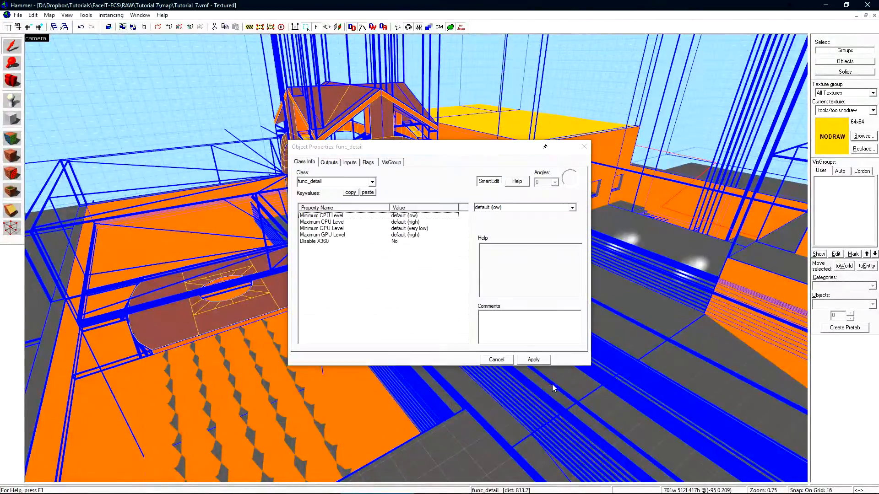
{"action": "left_click", "coordinate": [495, 359]}
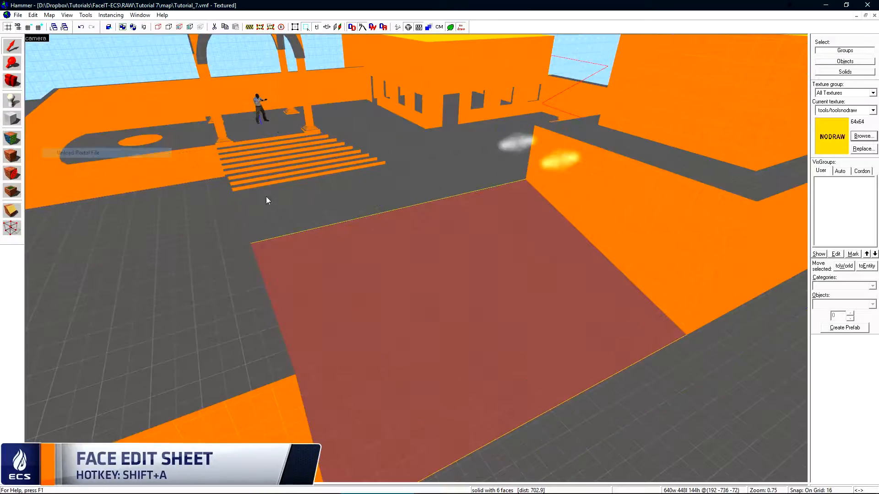
- Apply the current texture to the floor block face and hide everything except that block
{"action": "key", "text": "shift+a"}
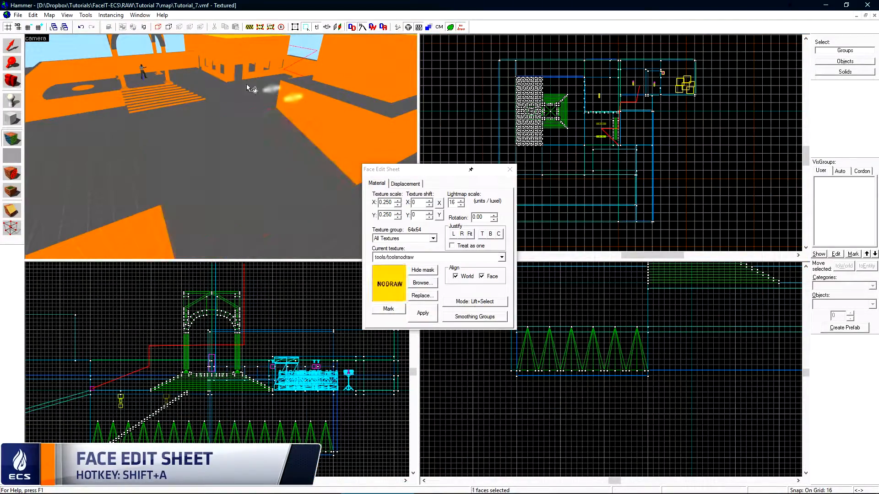
{"action": "left_click", "coordinate": [509, 169]}
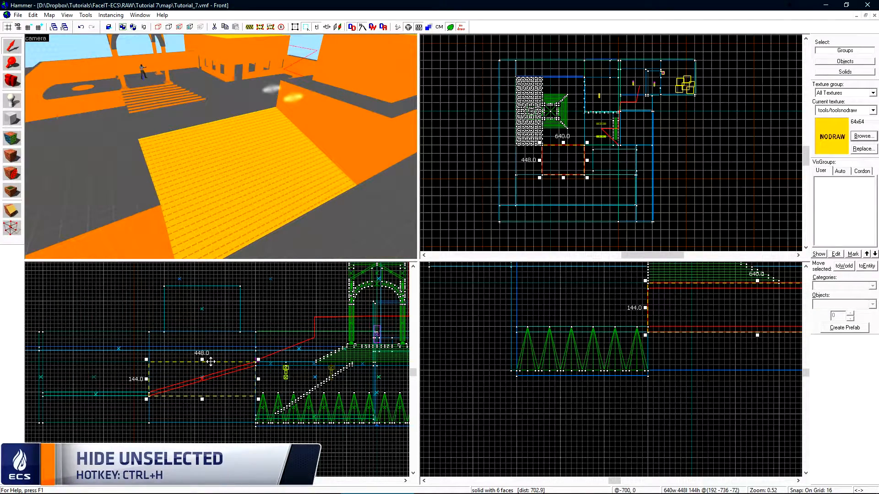
{"action": "key", "text": "Ctrl+h"}
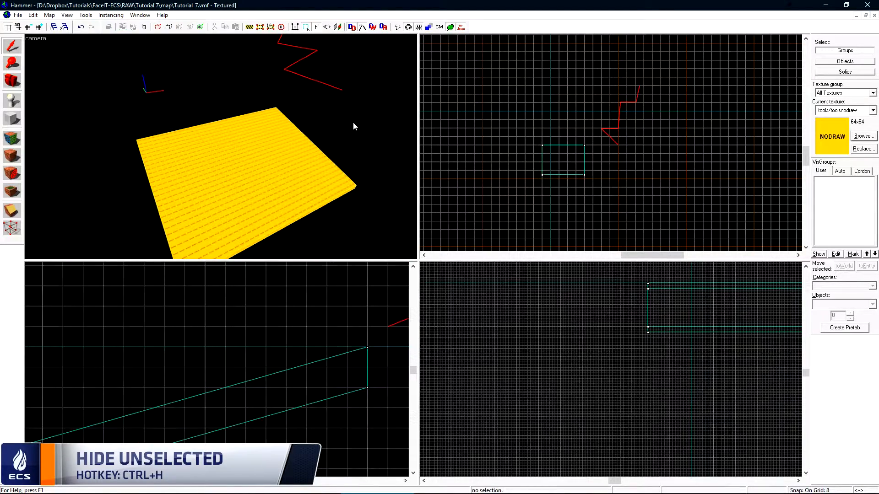
- Unload the pointfile via Map menu and block out a 640×28×8 step brush on the ramp
{"action": "left_click", "coordinate": [48, 15]}
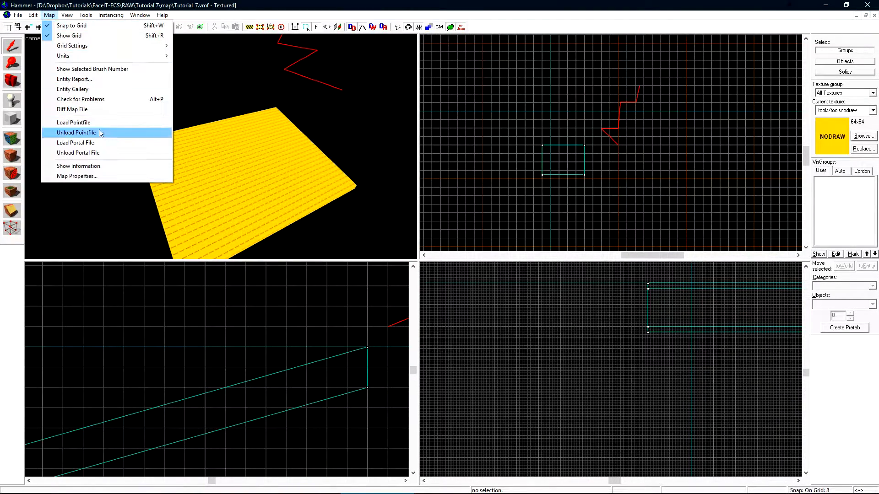
{"action": "left_click", "coordinate": [76, 132]}
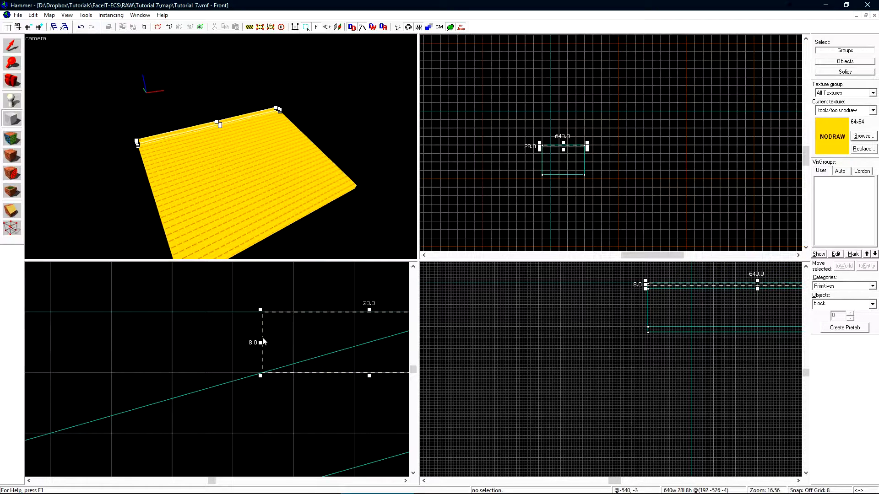
{"action": "scroll", "scroll_direction": "down", "scroll_amount": 3}
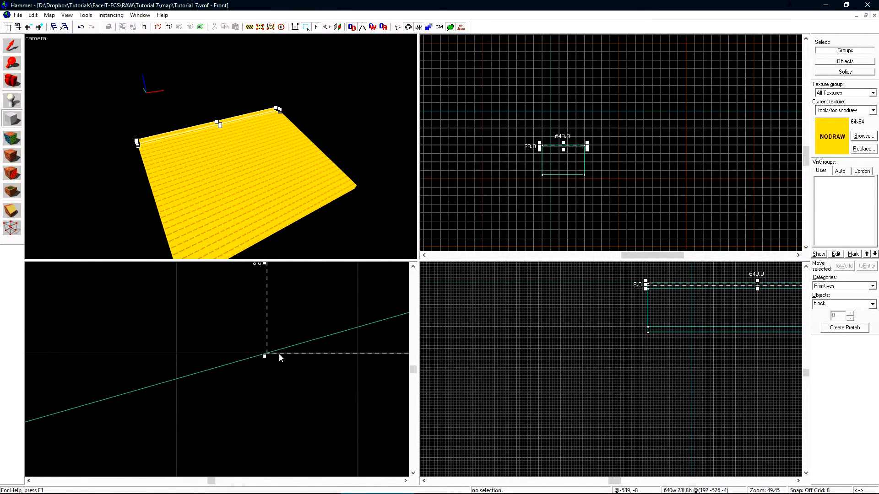
{"action": "scroll", "scroll_direction": "down", "scroll_amount": 3}
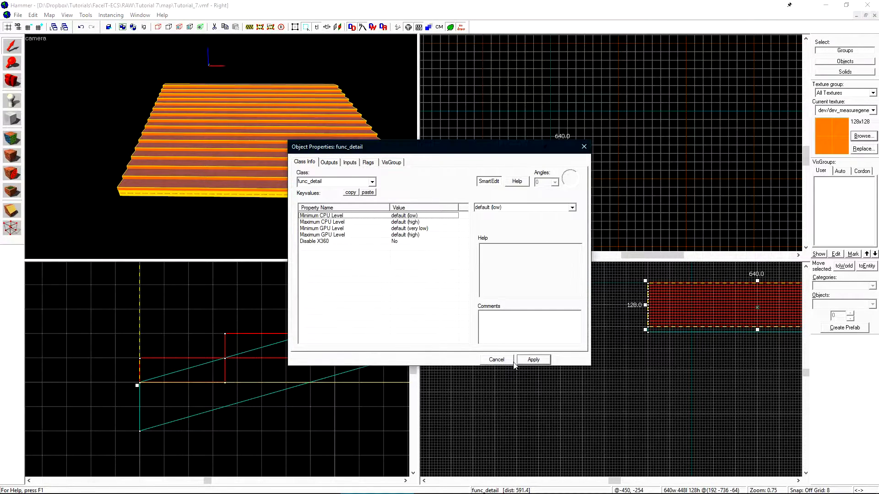
- Apply the func_detail class to the stair brushes and bring up Run Map (F9)
{"action": "left_click", "coordinate": [531, 359]}
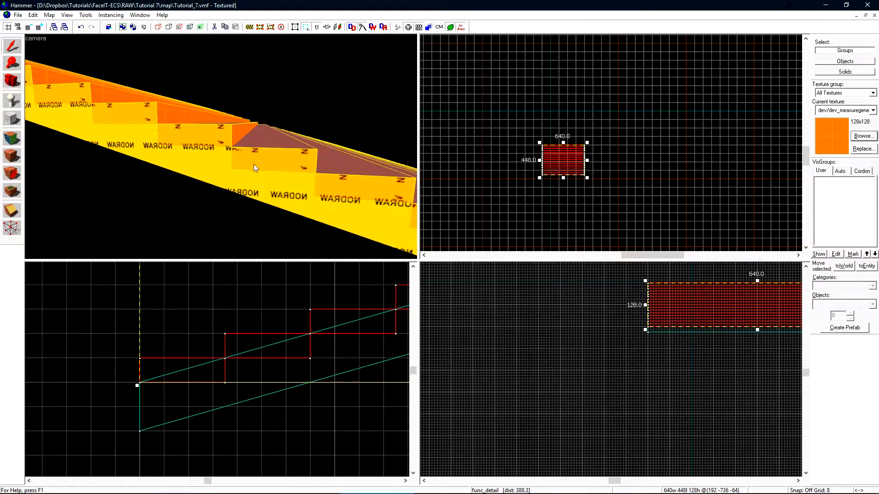
{"action": "left_click", "coordinate": [12, 211]}
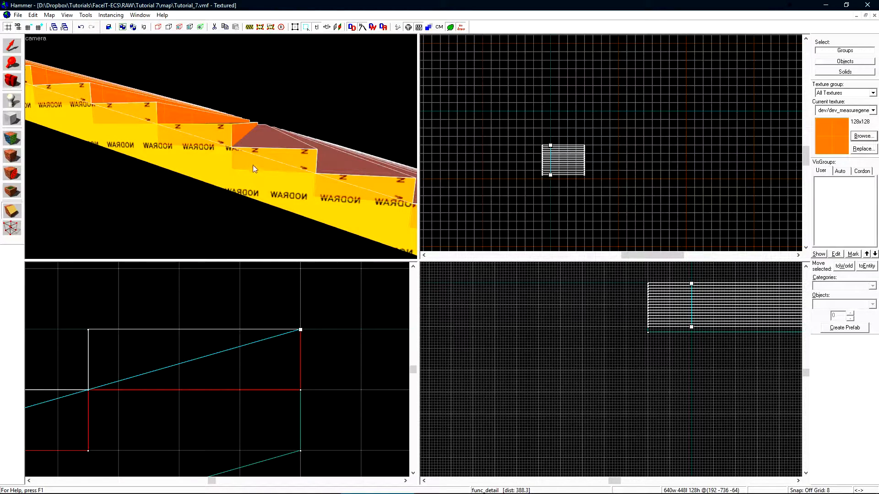
{"action": "mouse_move", "coordinate": [303, 167]}
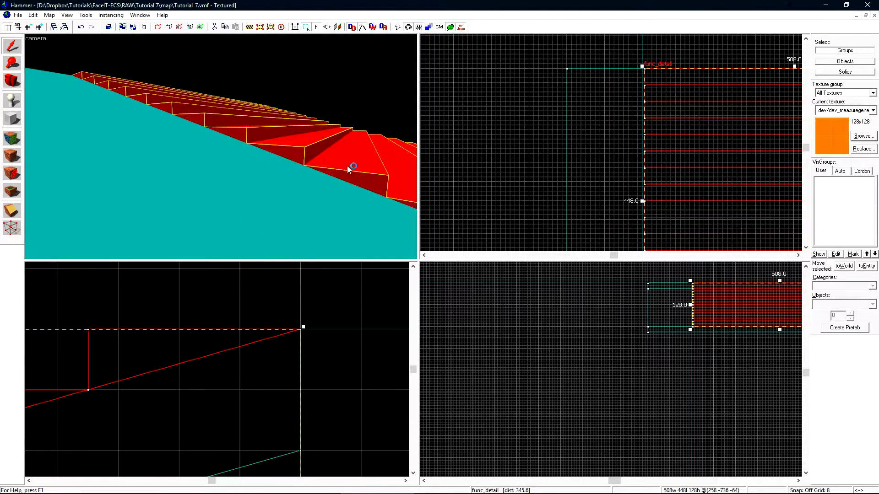
{"action": "left_click", "coordinate": [35, 38]}
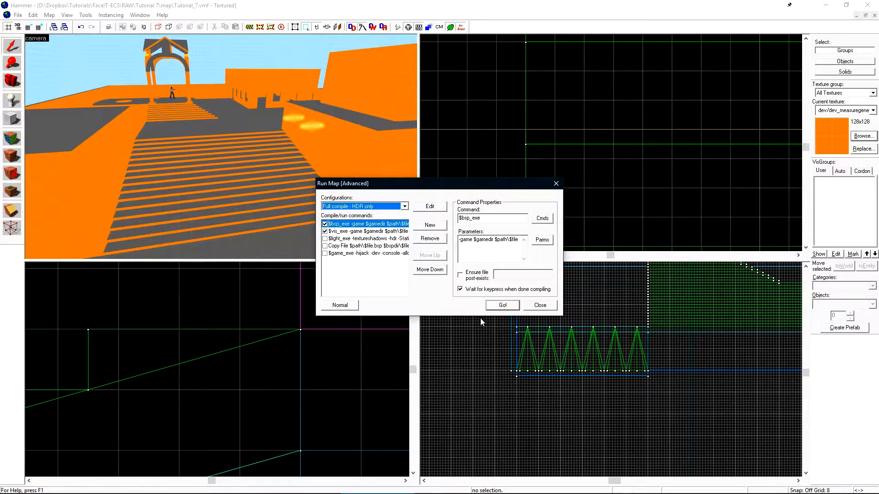
- Compile with Go, note 167 numportals, and load the default portal file via Map menu
{"action": "left_click", "coordinate": [501, 304]}
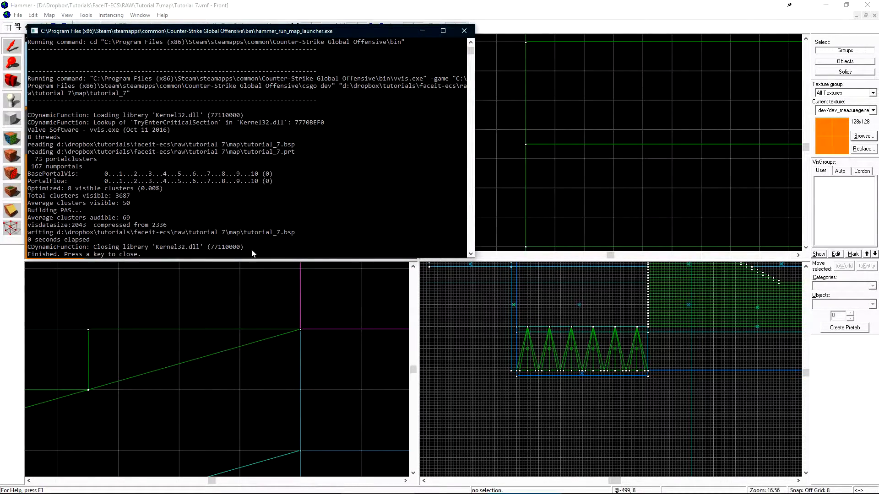
{"action": "mouse_move", "coordinate": [60, 171]}
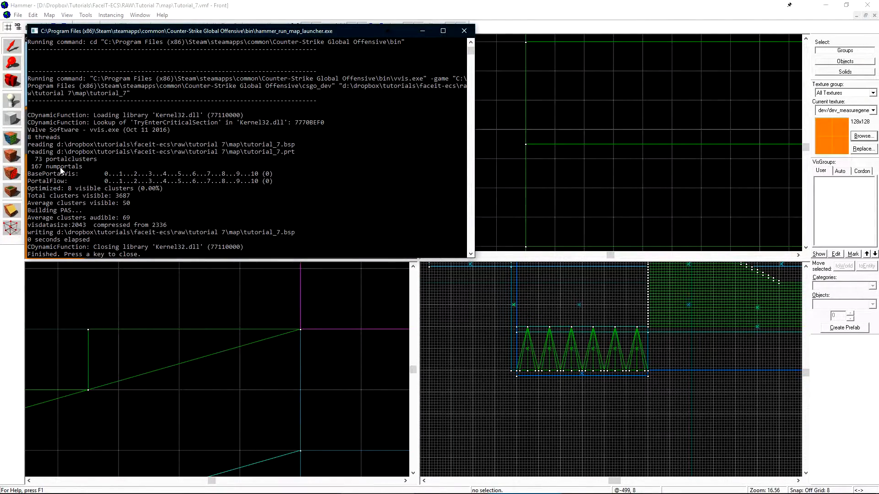
{"action": "left_click", "coordinate": [50, 15]}
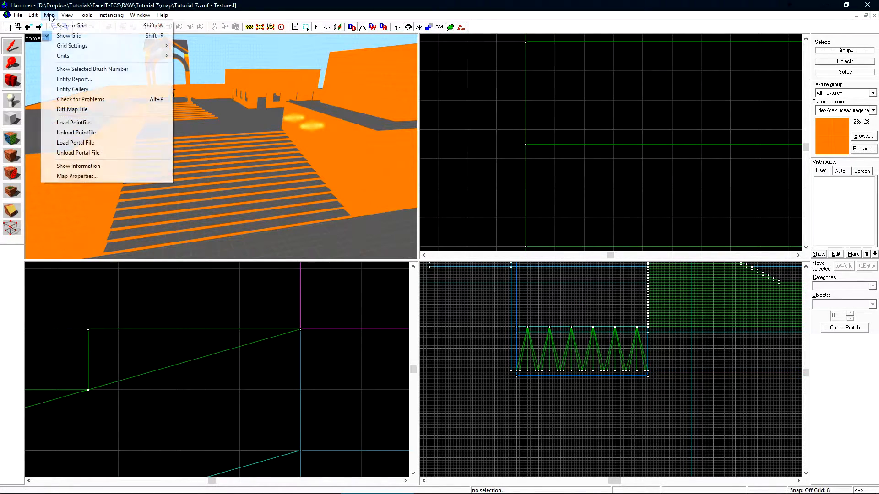
{"action": "left_click", "coordinate": [75, 143]}
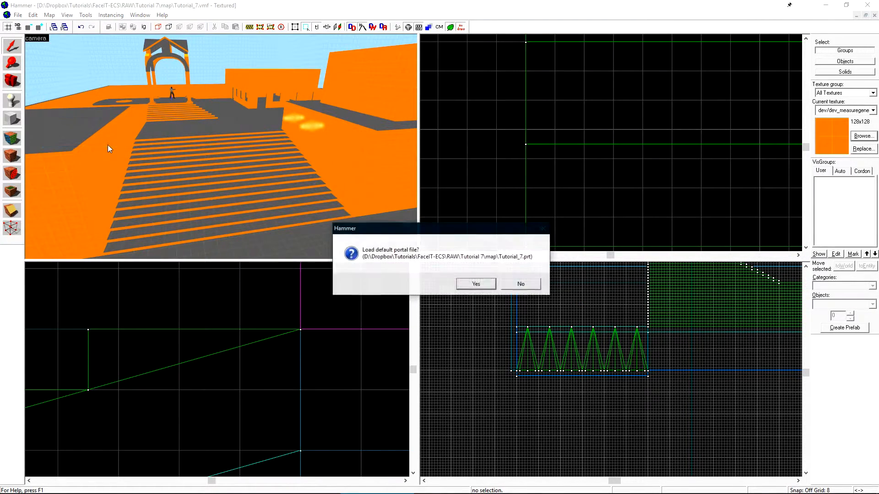
{"action": "left_click", "coordinate": [475, 284]}
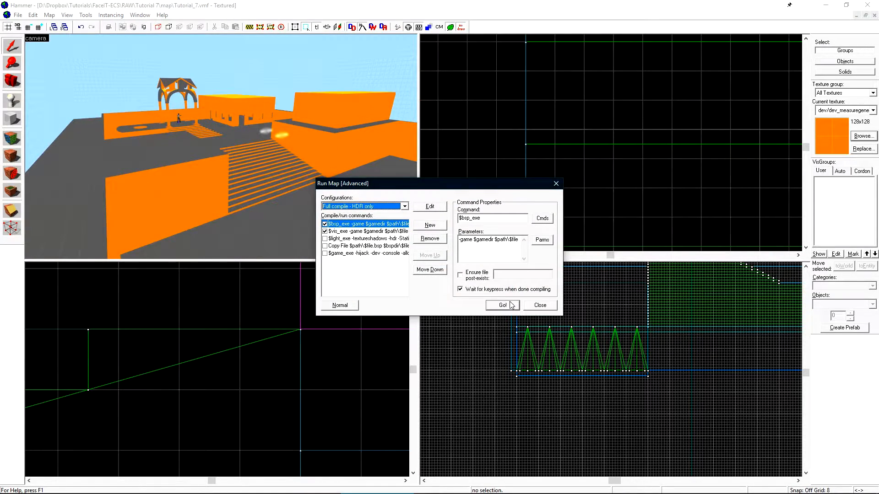
- Recompile, close the crashed vvis.exe and console, and bring up a world brush's properties
{"action": "left_click", "coordinate": [503, 305]}
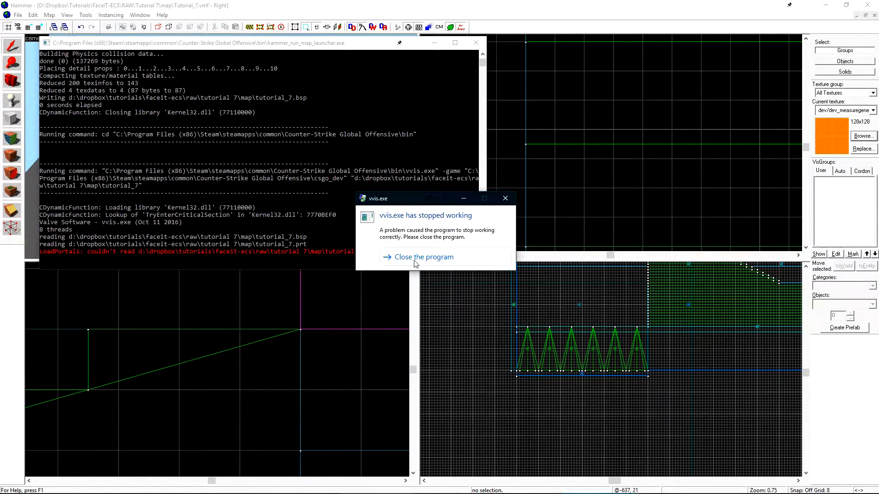
{"action": "left_click", "coordinate": [418, 256]}
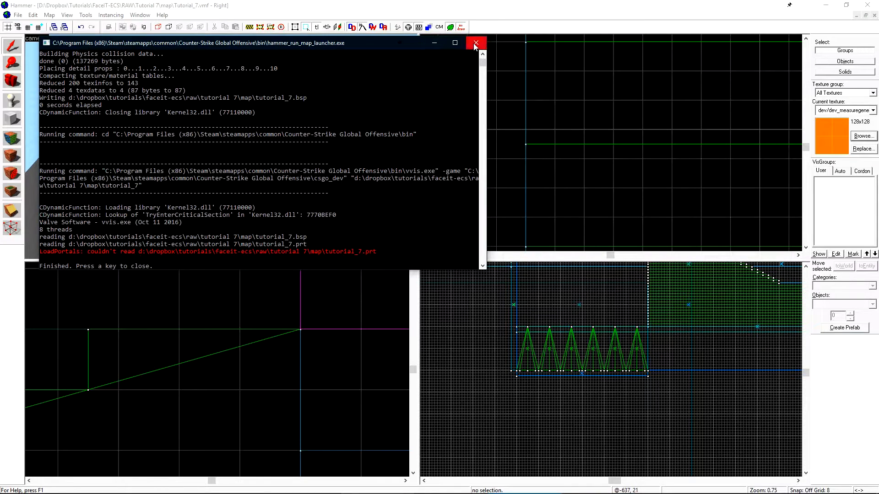
{"action": "left_click", "coordinate": [475, 44]}
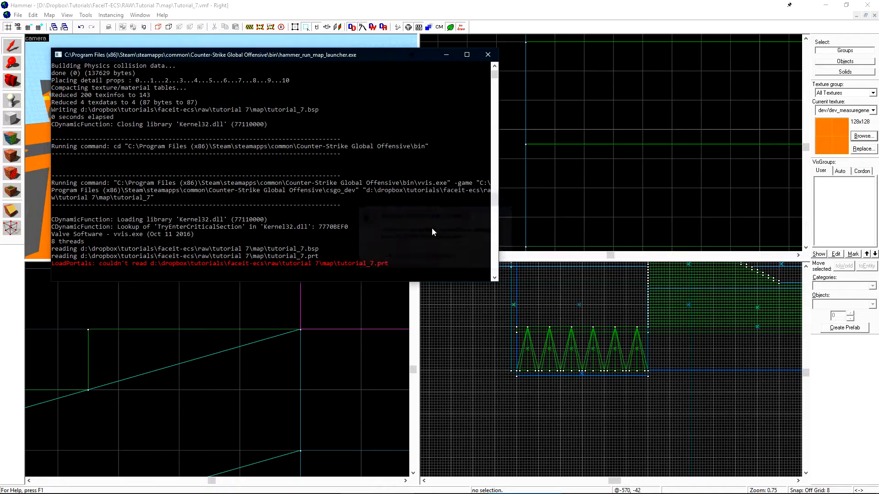
{"action": "left_click", "coordinate": [48, 15]}
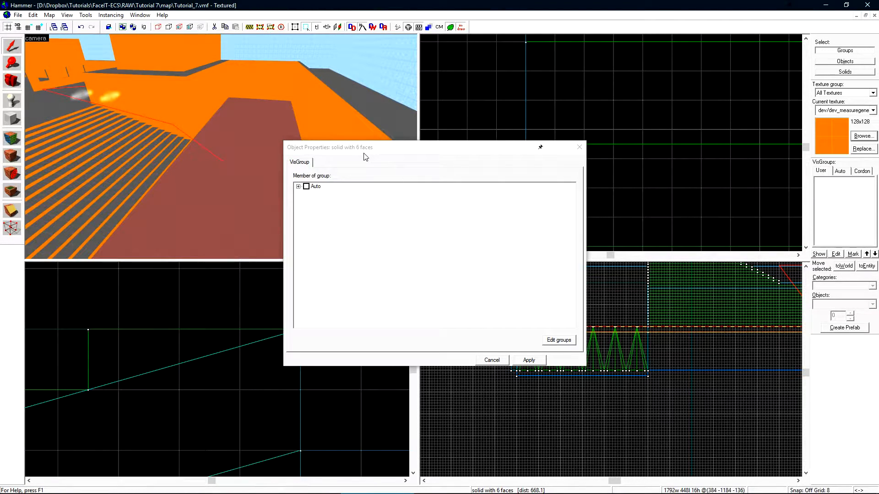
- In Auto VisGroups untick World Details and Entities, leaving only World Geometry shown
{"action": "left_click", "coordinate": [491, 360]}
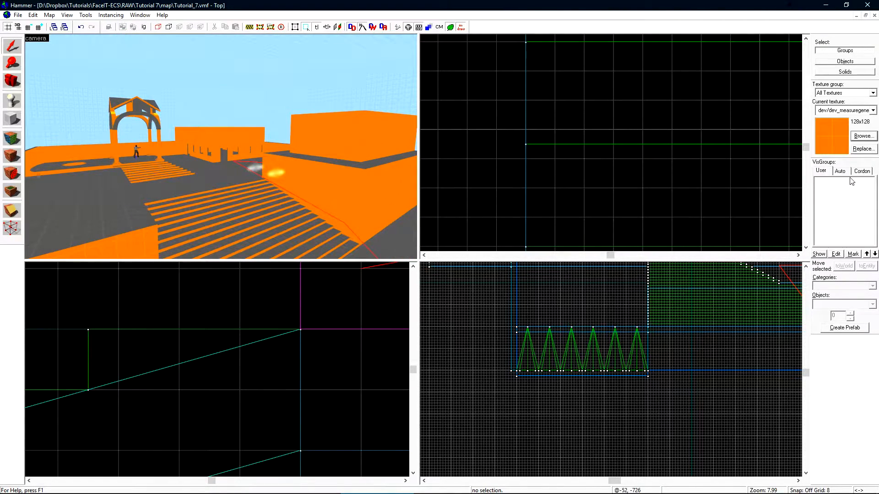
{"action": "left_click", "coordinate": [839, 171]}
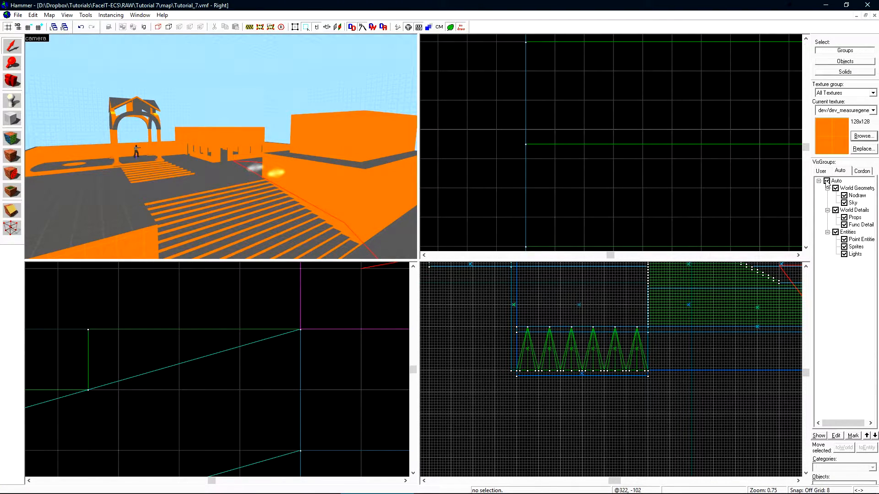
{"action": "left_click", "coordinate": [825, 180]}
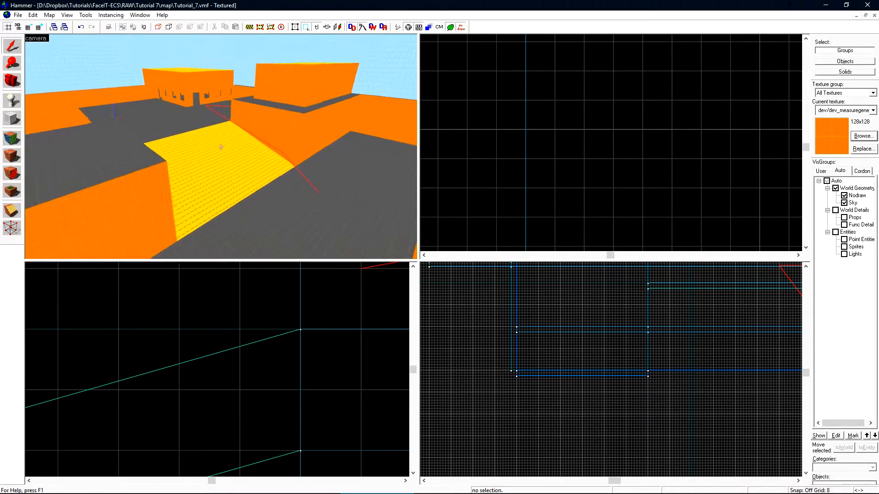
{"action": "left_click", "coordinate": [49, 15]}
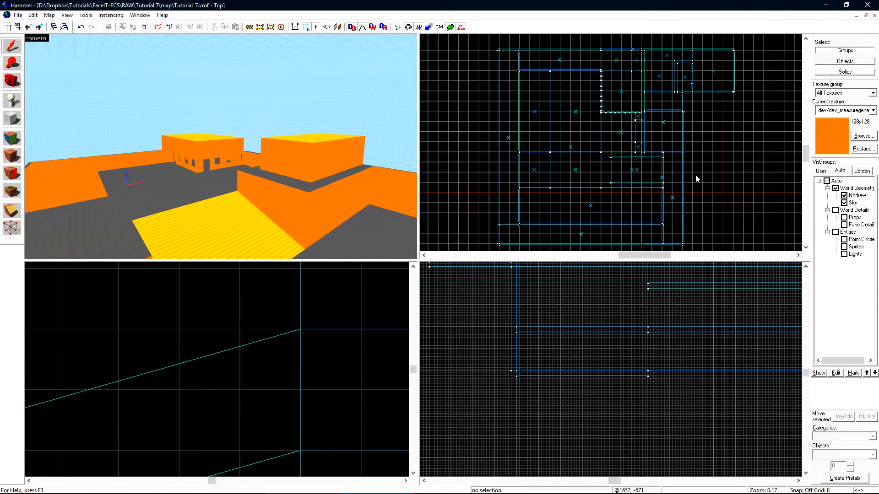
{"action": "left_click", "coordinate": [827, 180]}
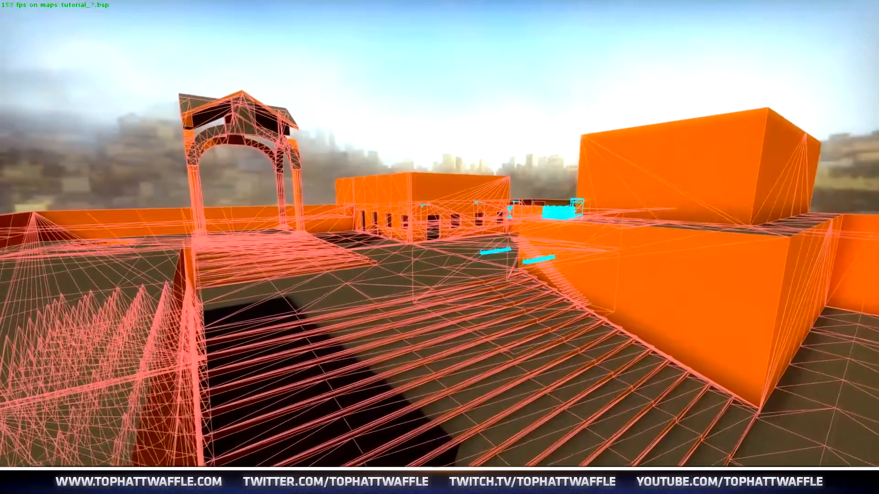
{"action": "mouse_move", "coordinate": [439, 247]}
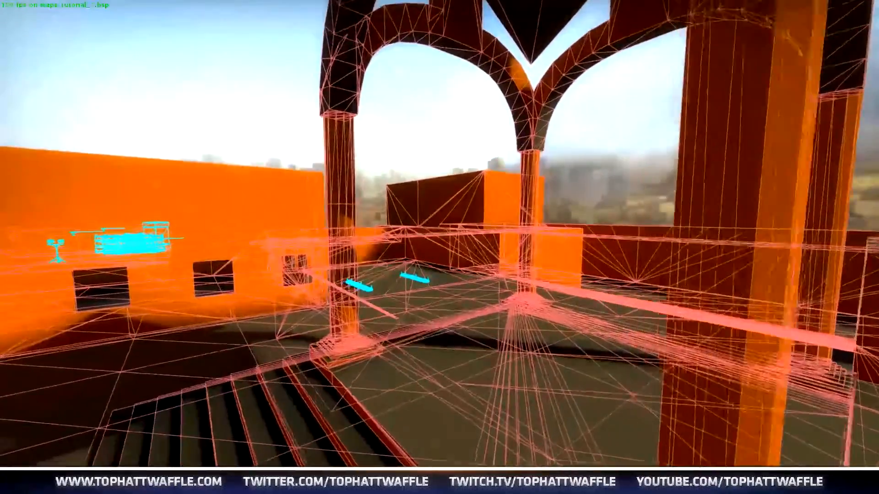
{"action": "mouse_move", "coordinate": [439, 247]}
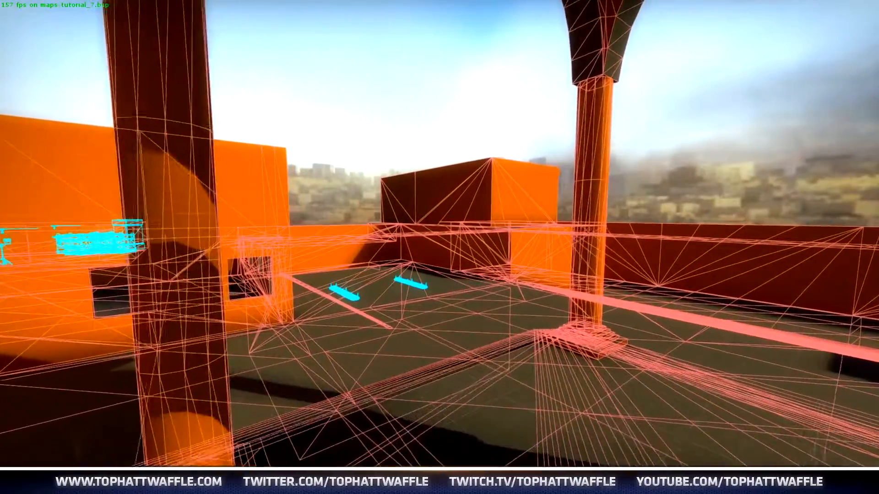